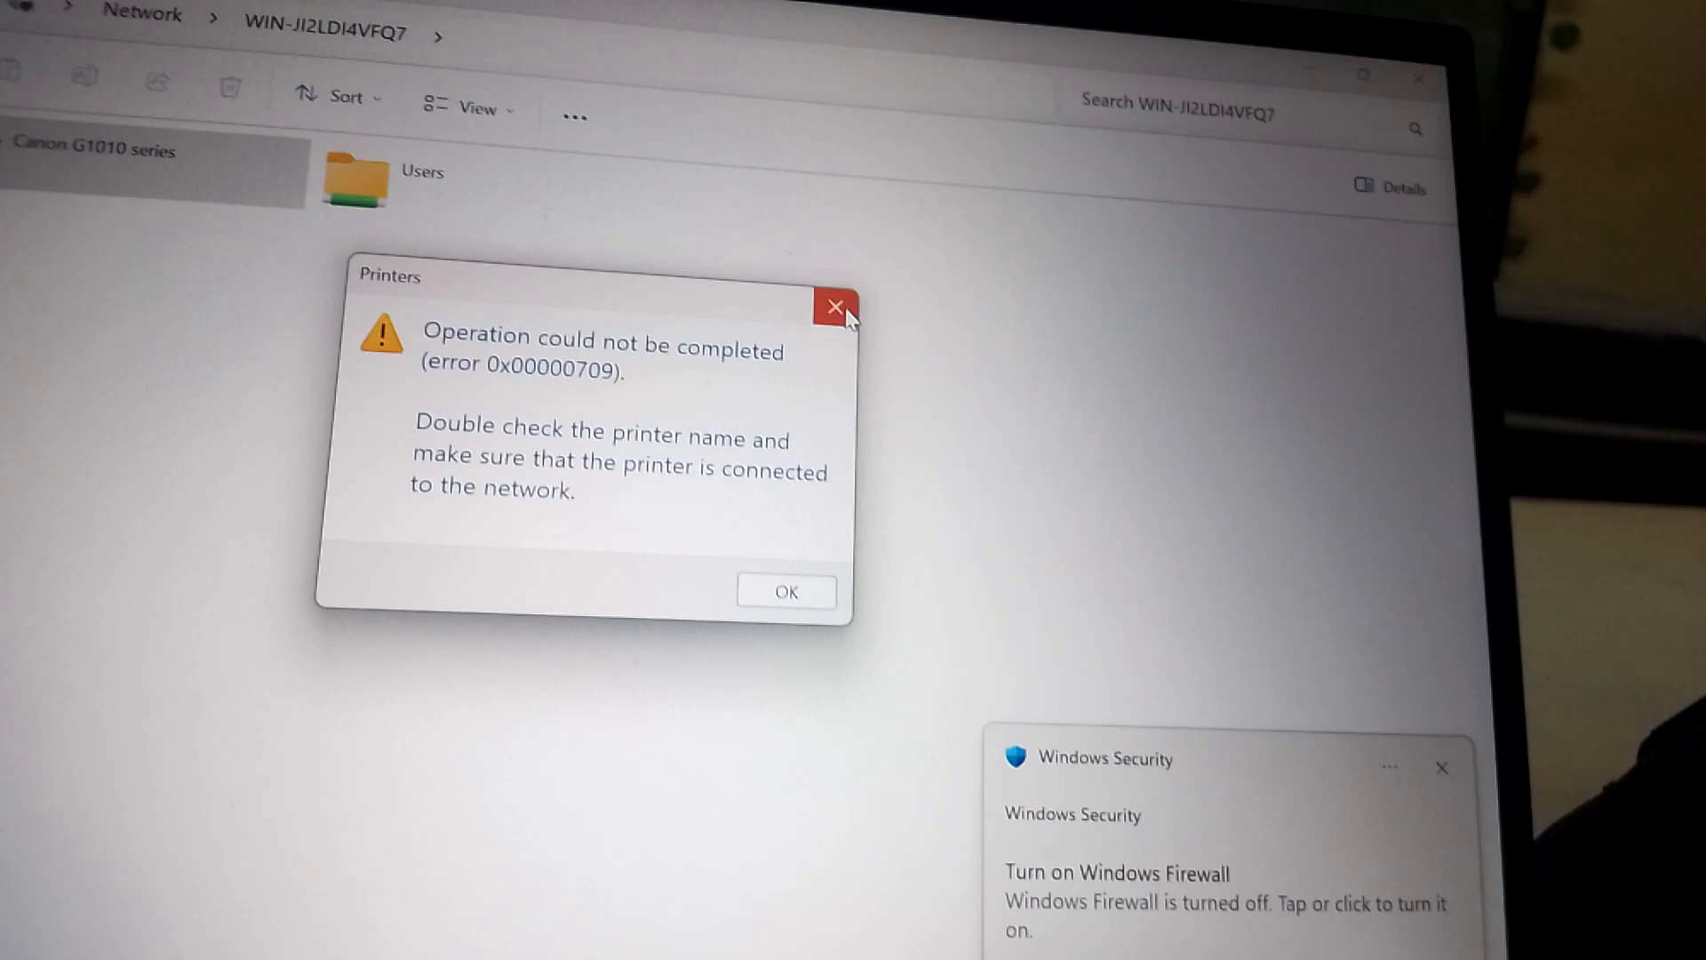
Dismiss the 0x00000709 printer connection error dialog
click(832, 306)
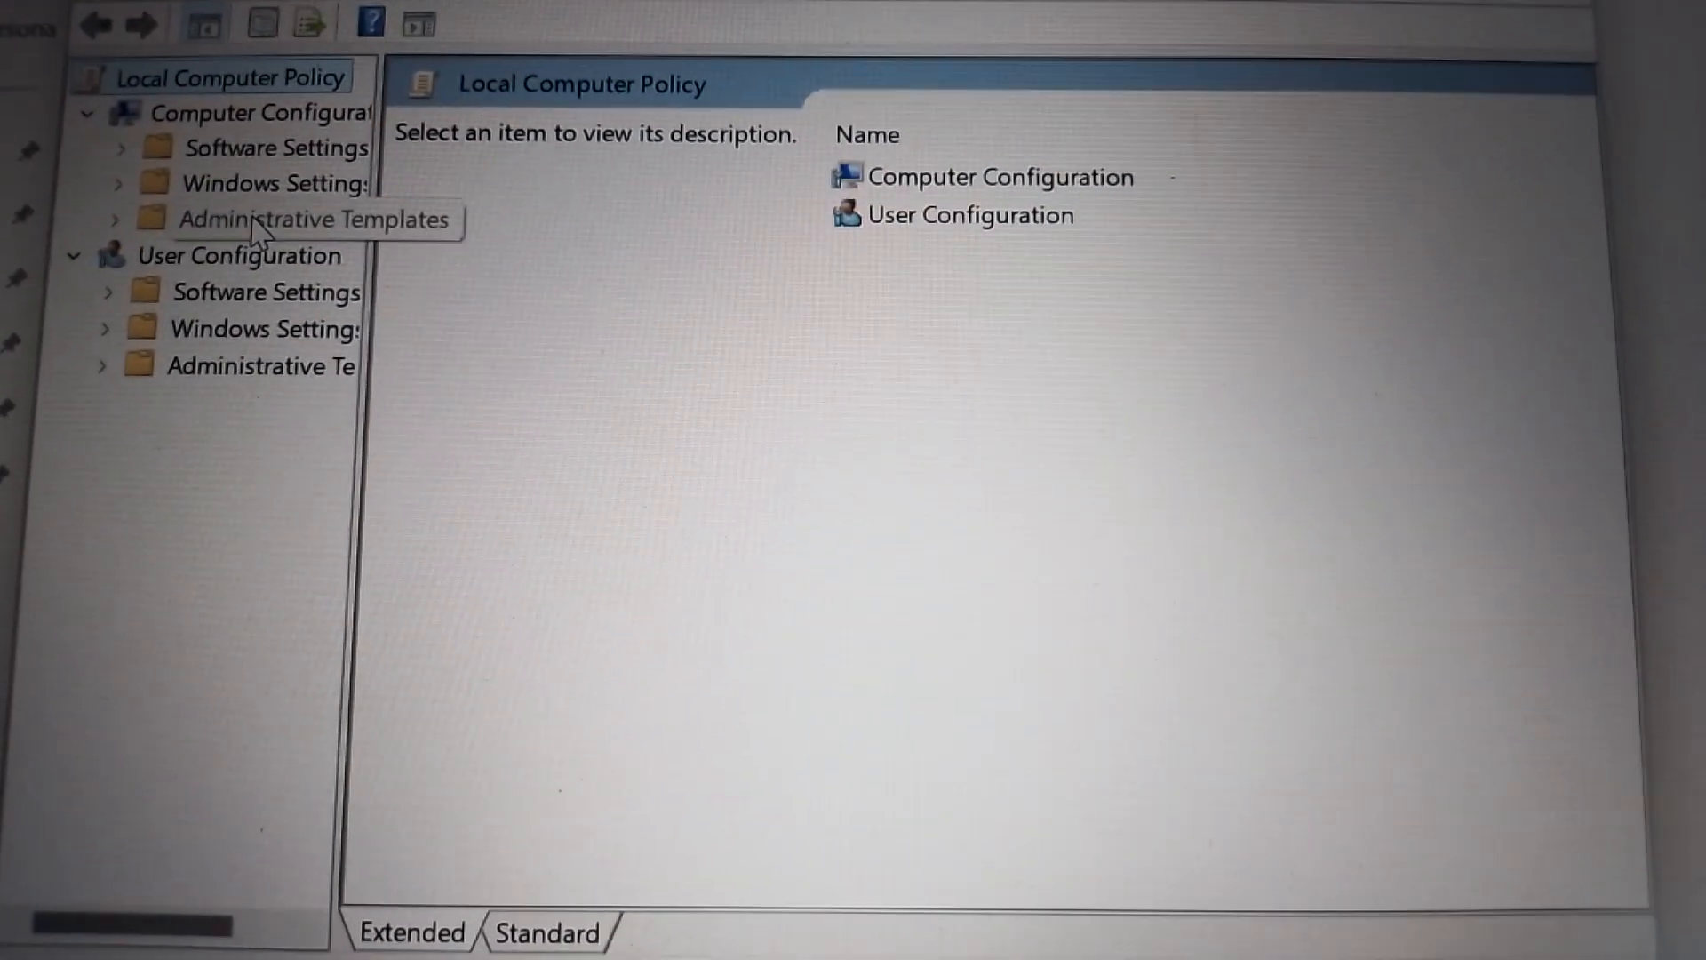
Expand Administrative Templates > Printers and highlight Configure RPC connection settings
click(267, 220)
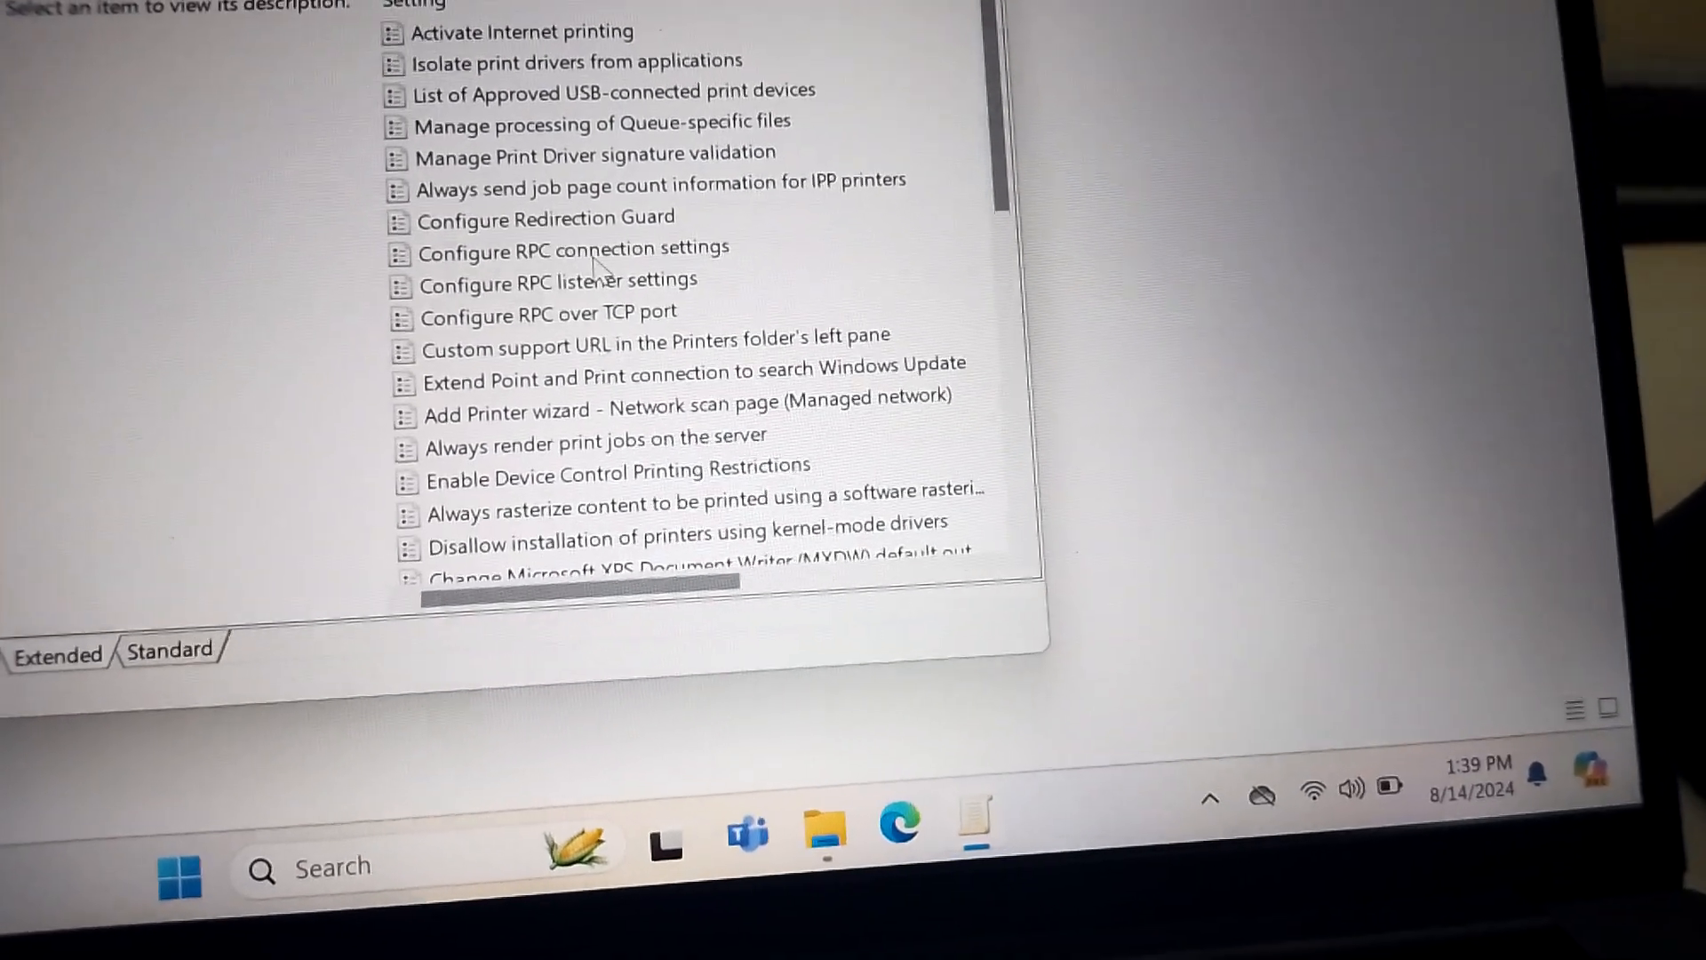
click(572, 247)
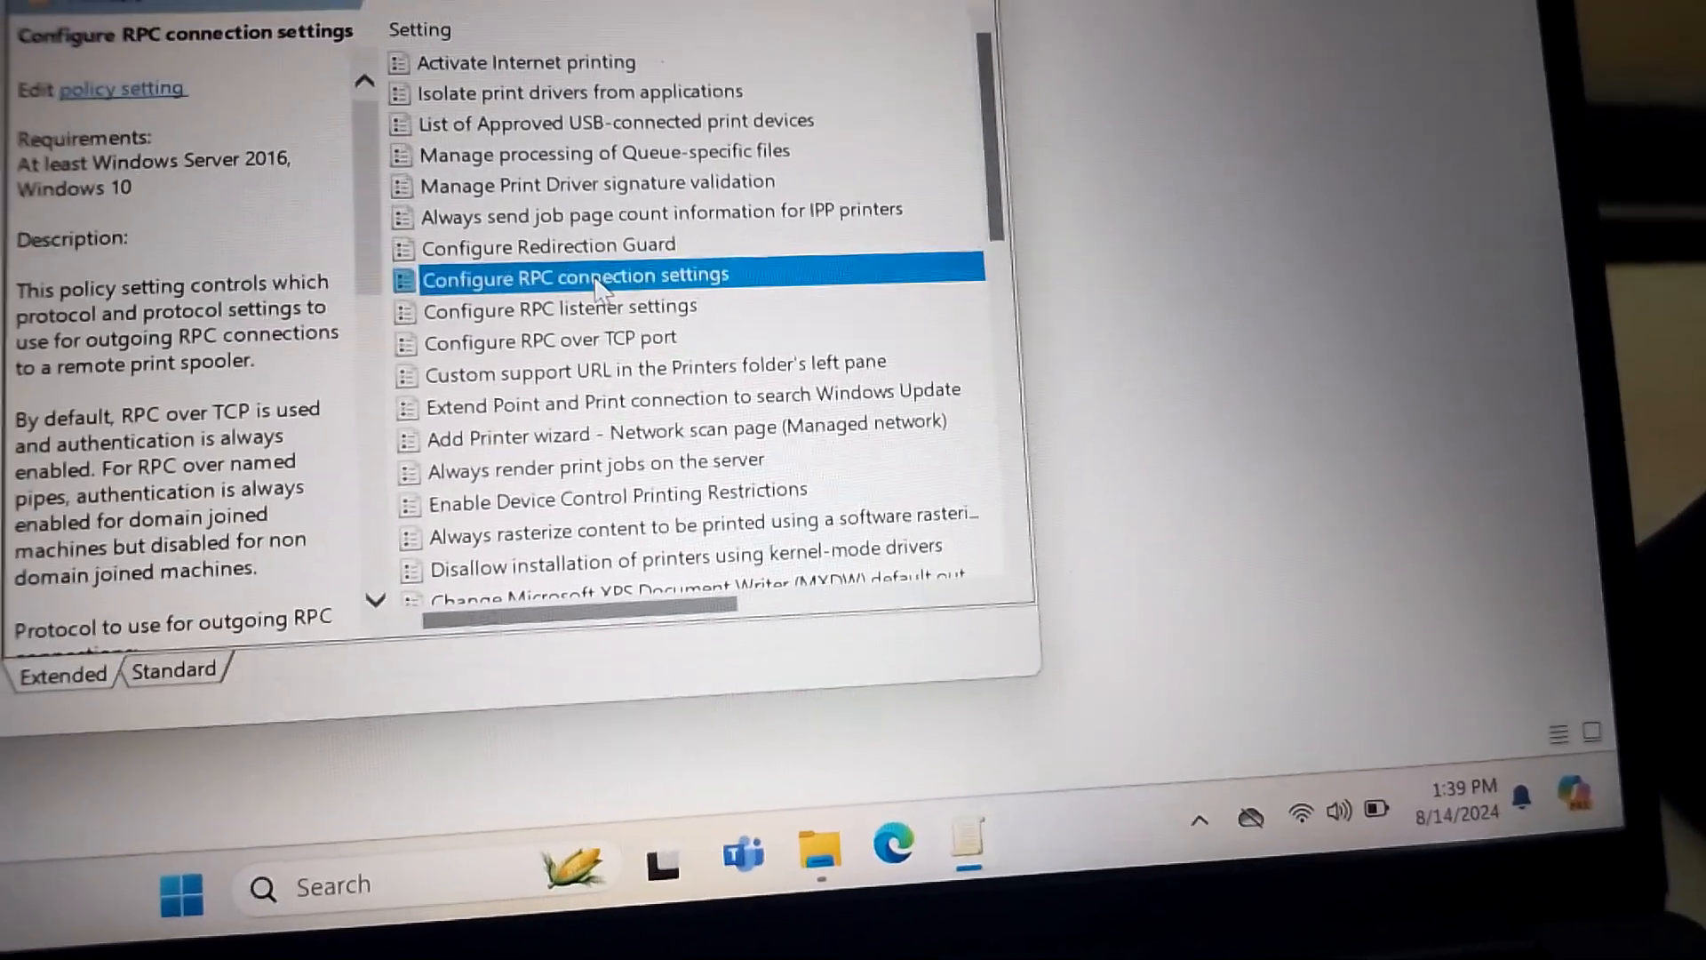
Set Configure RPC connection settings to RPC over named pipes, applied and confirmed
double_click(577, 276)
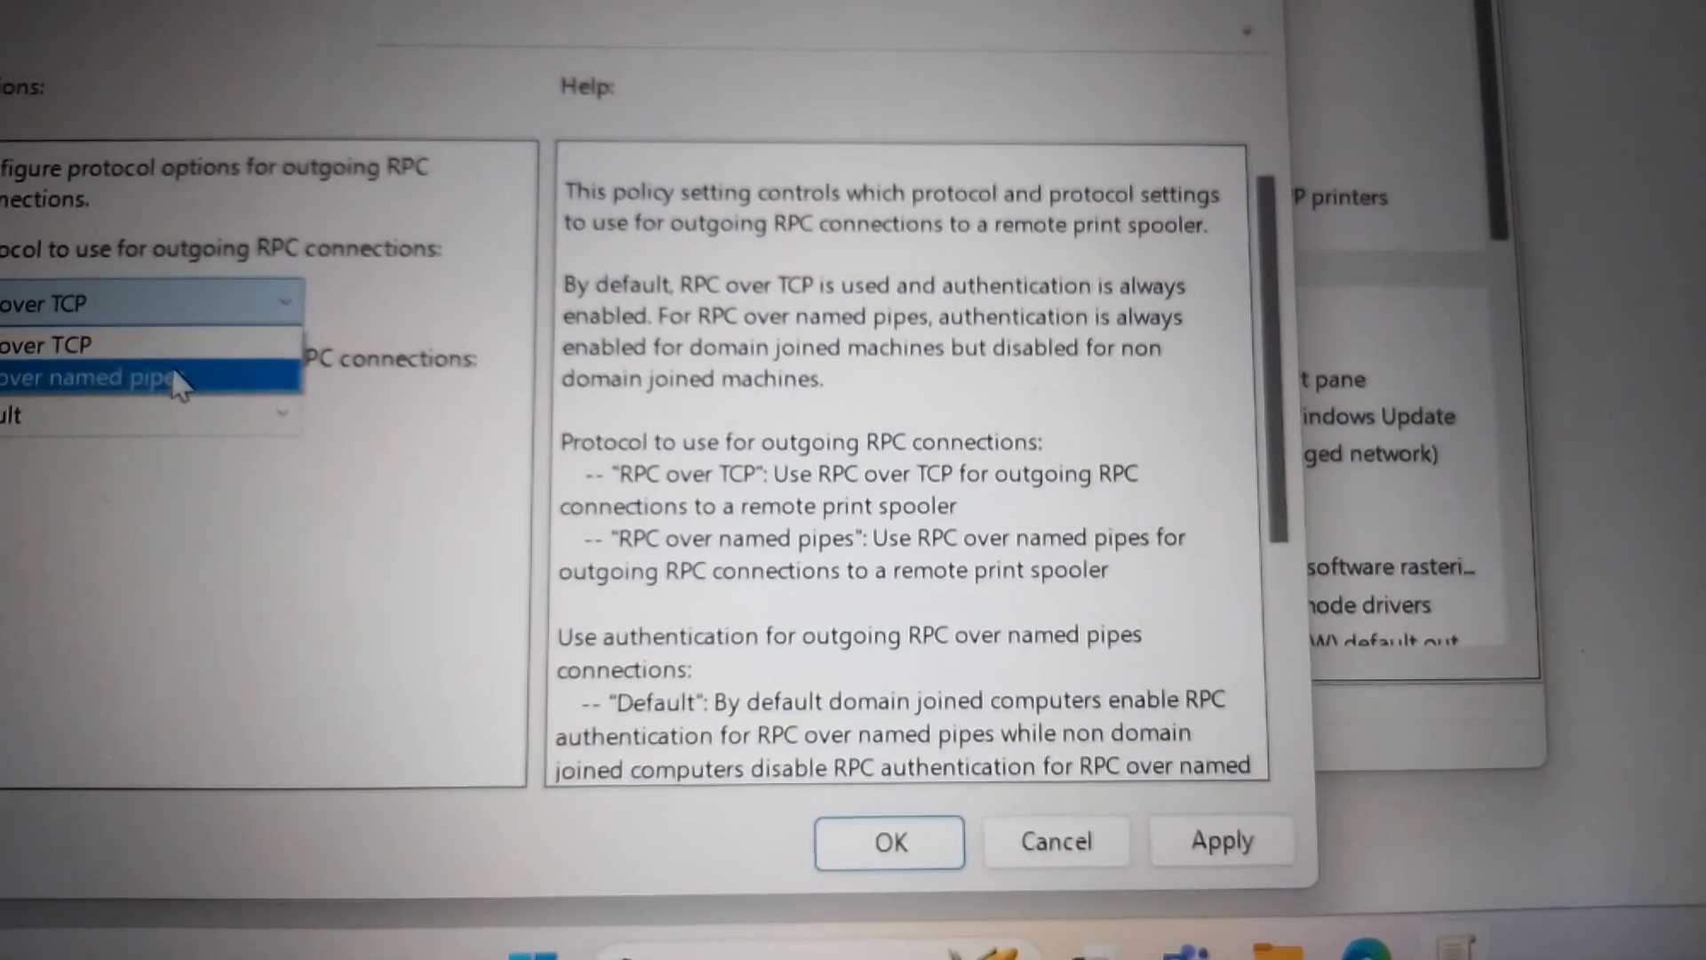
click(89, 377)
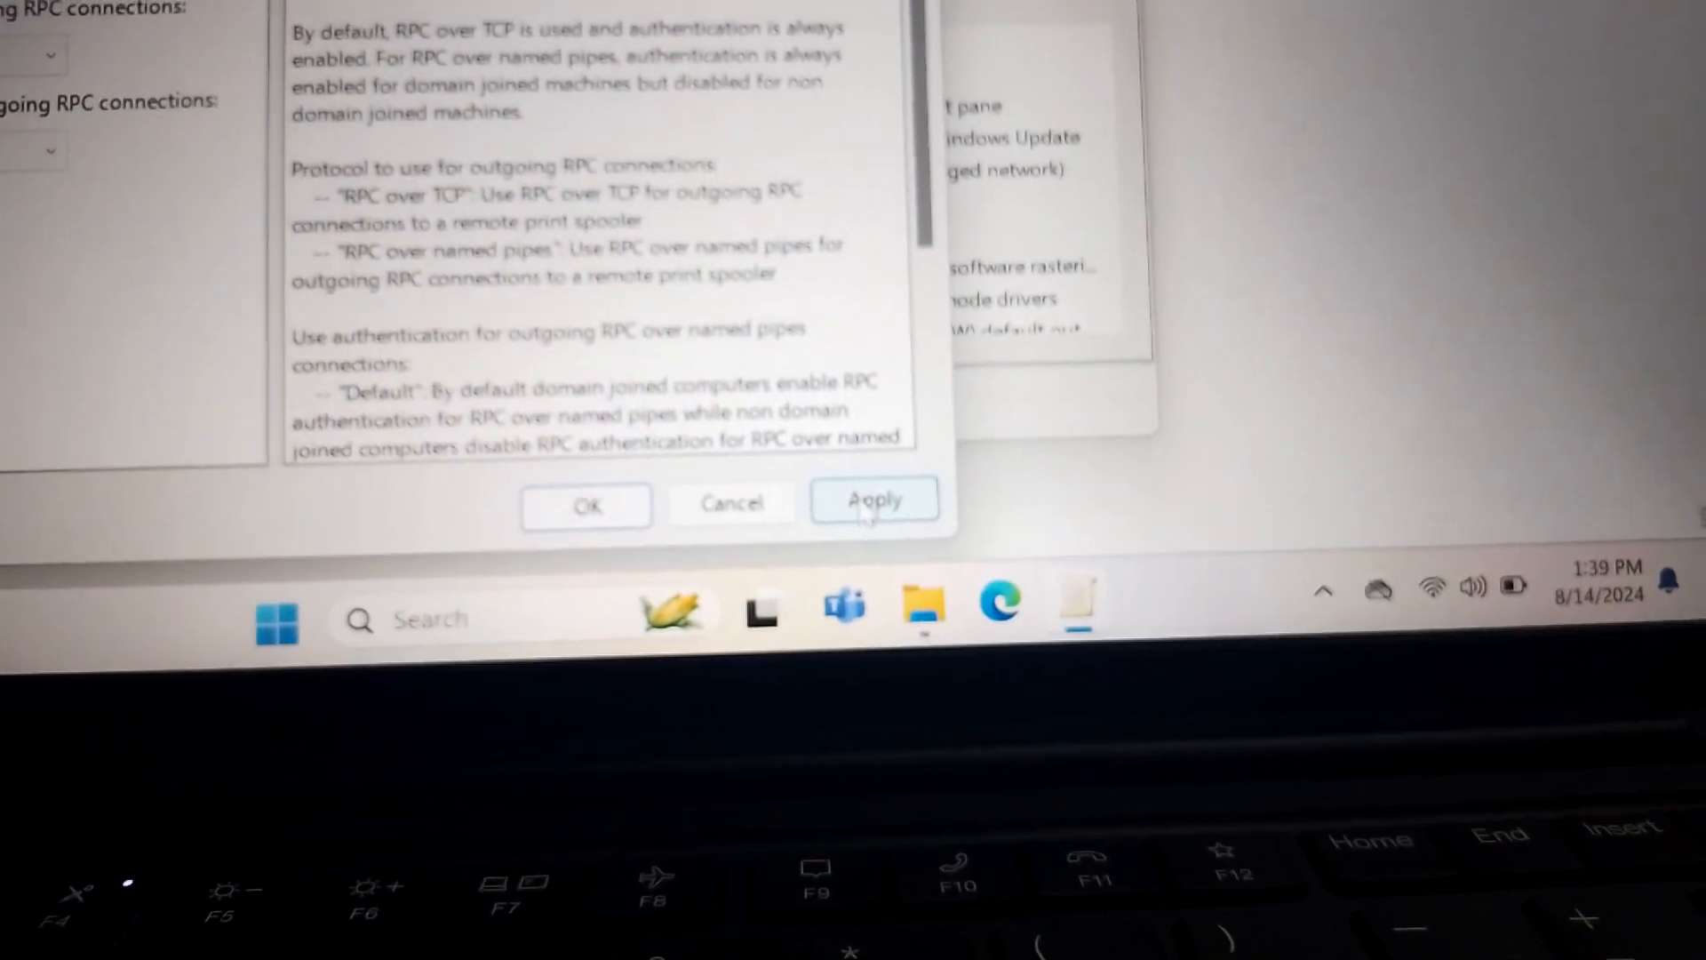
click(874, 501)
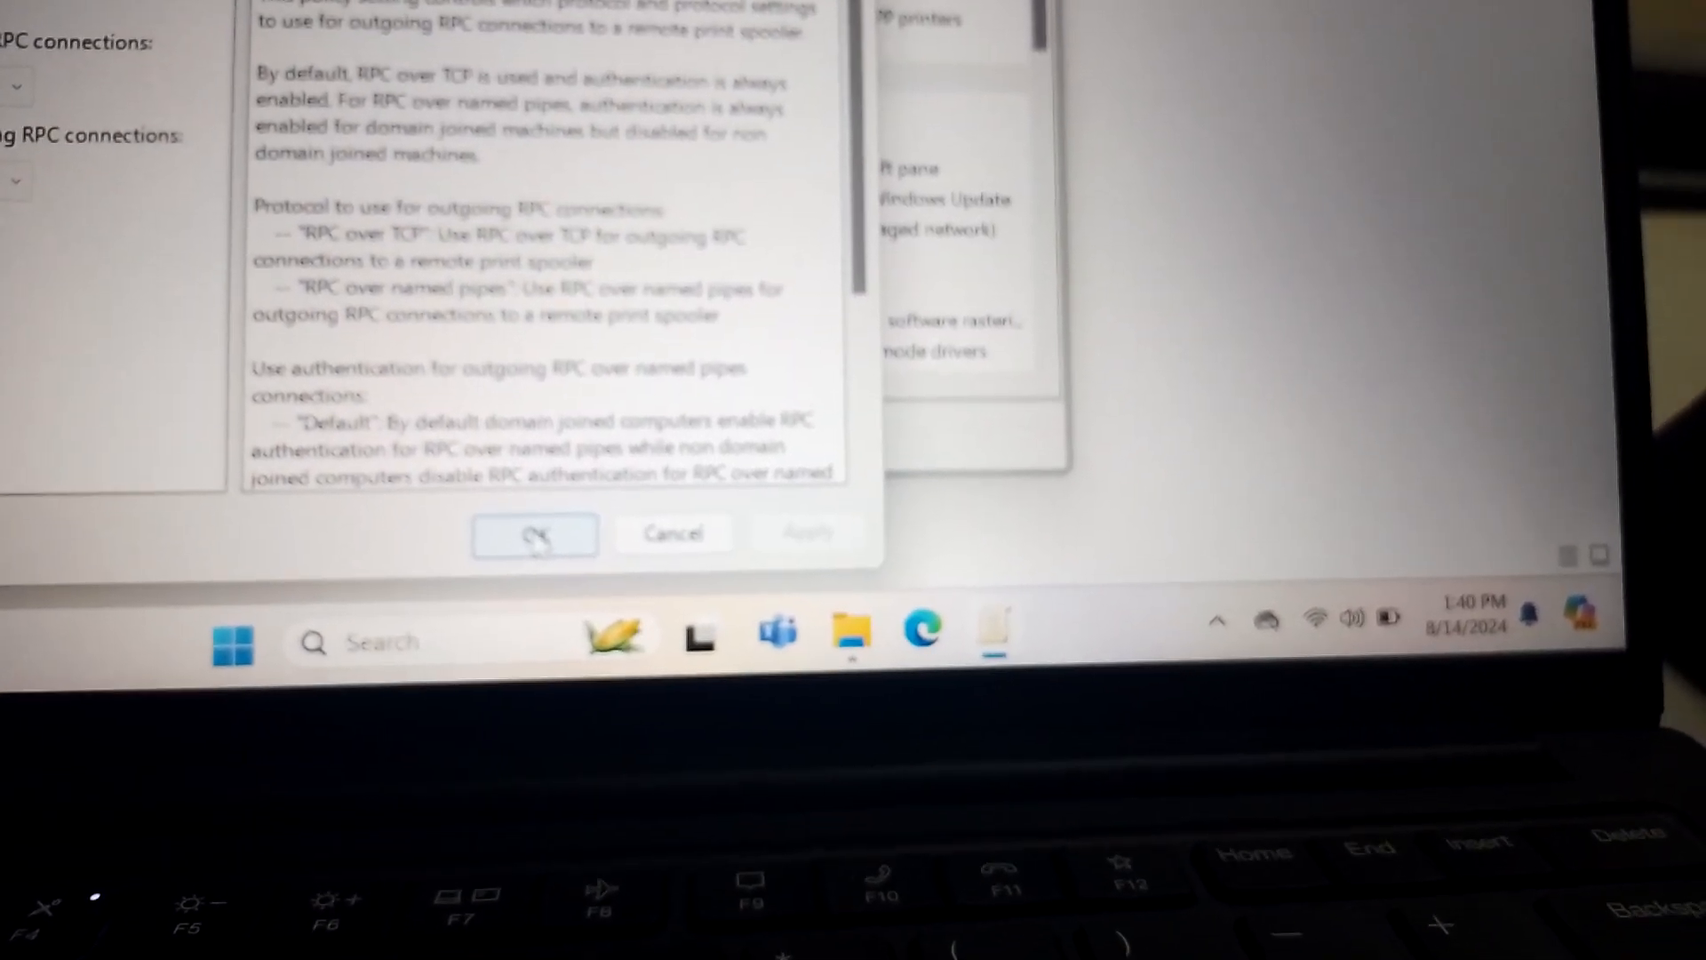
click(533, 533)
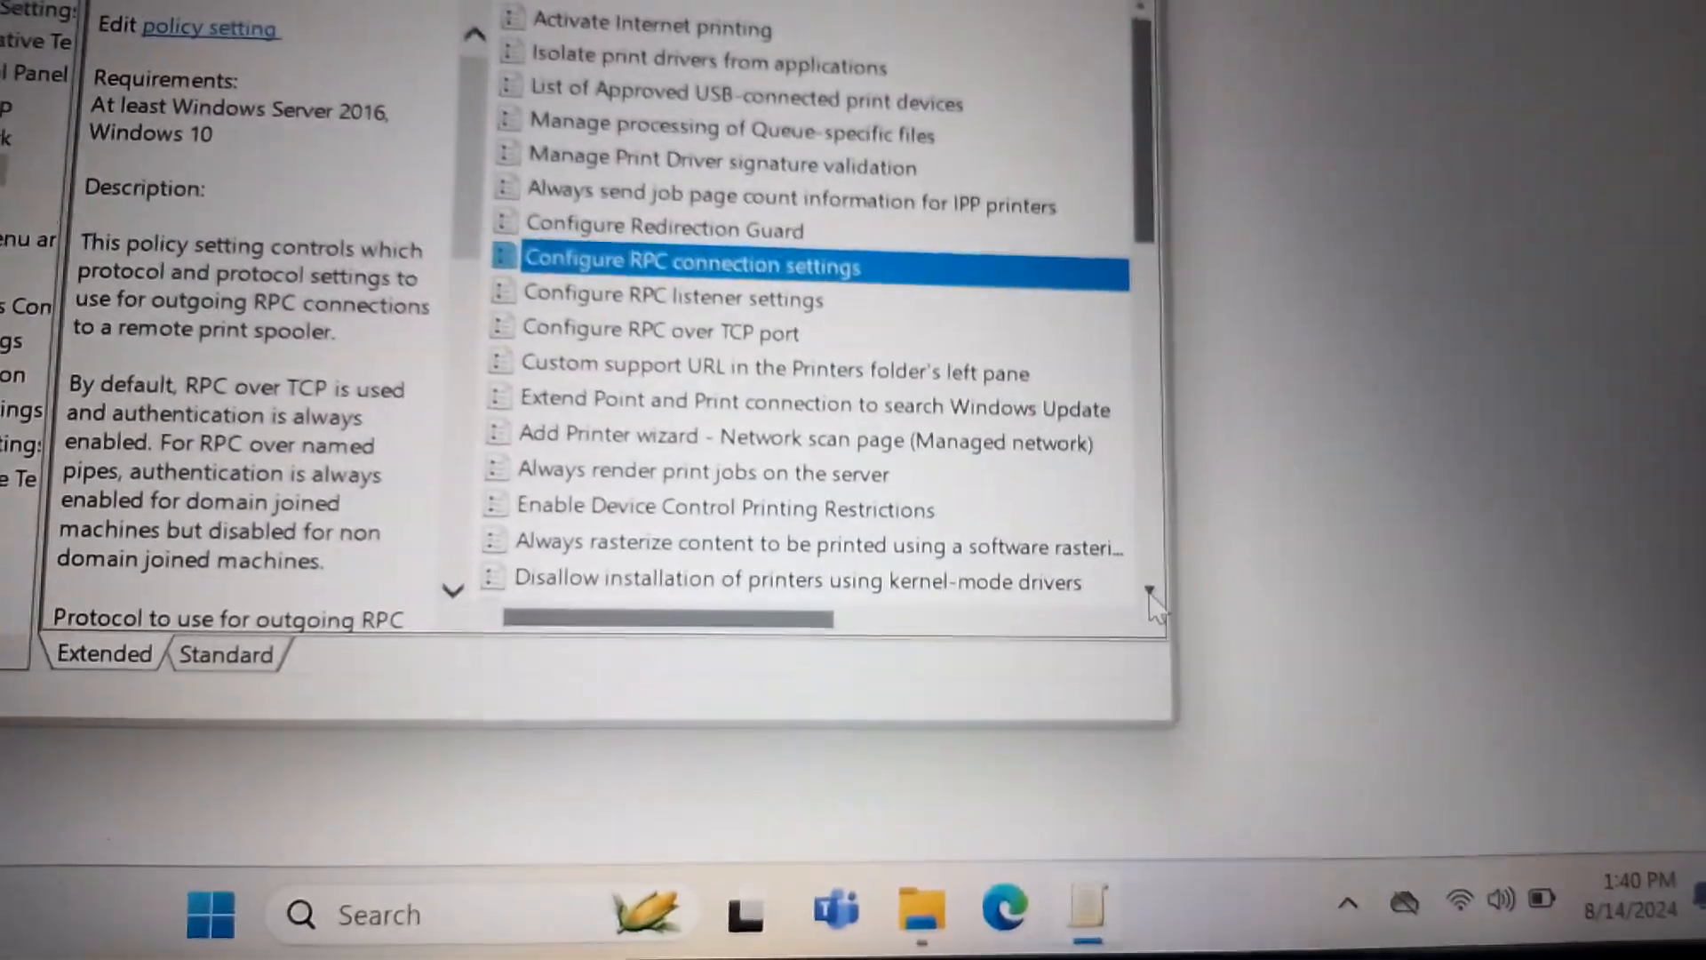
Set the Printer browsing policy to Enabled and confirm it
scroll(down, 3)
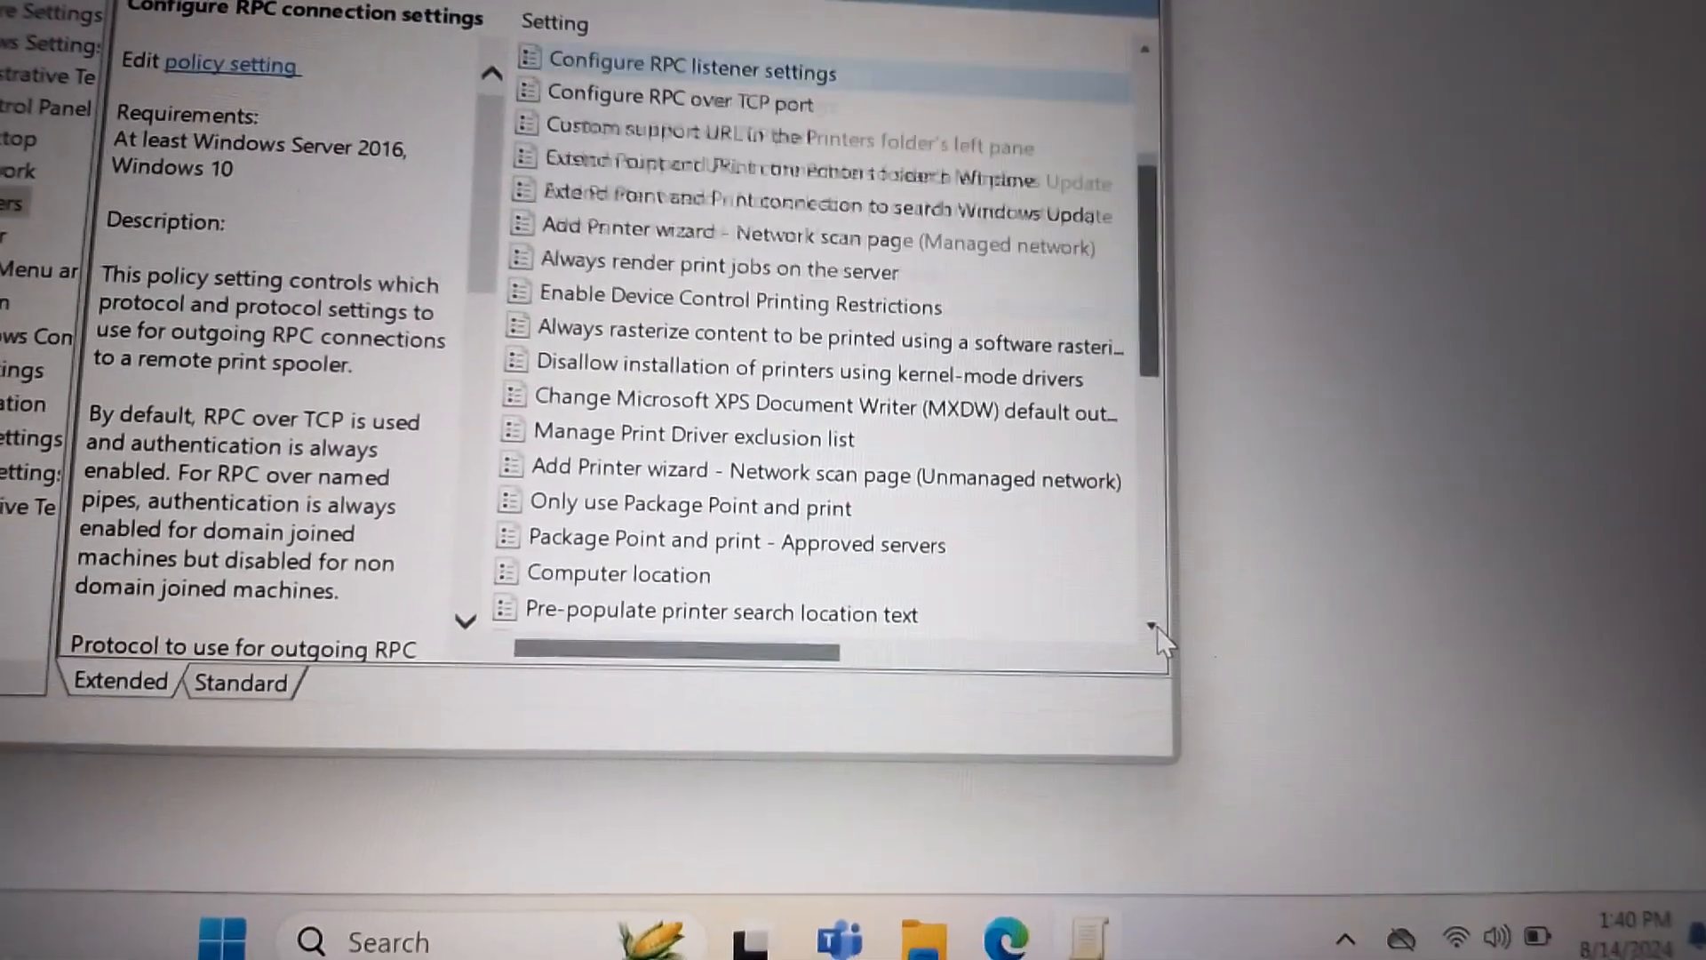
scroll(down, 3)
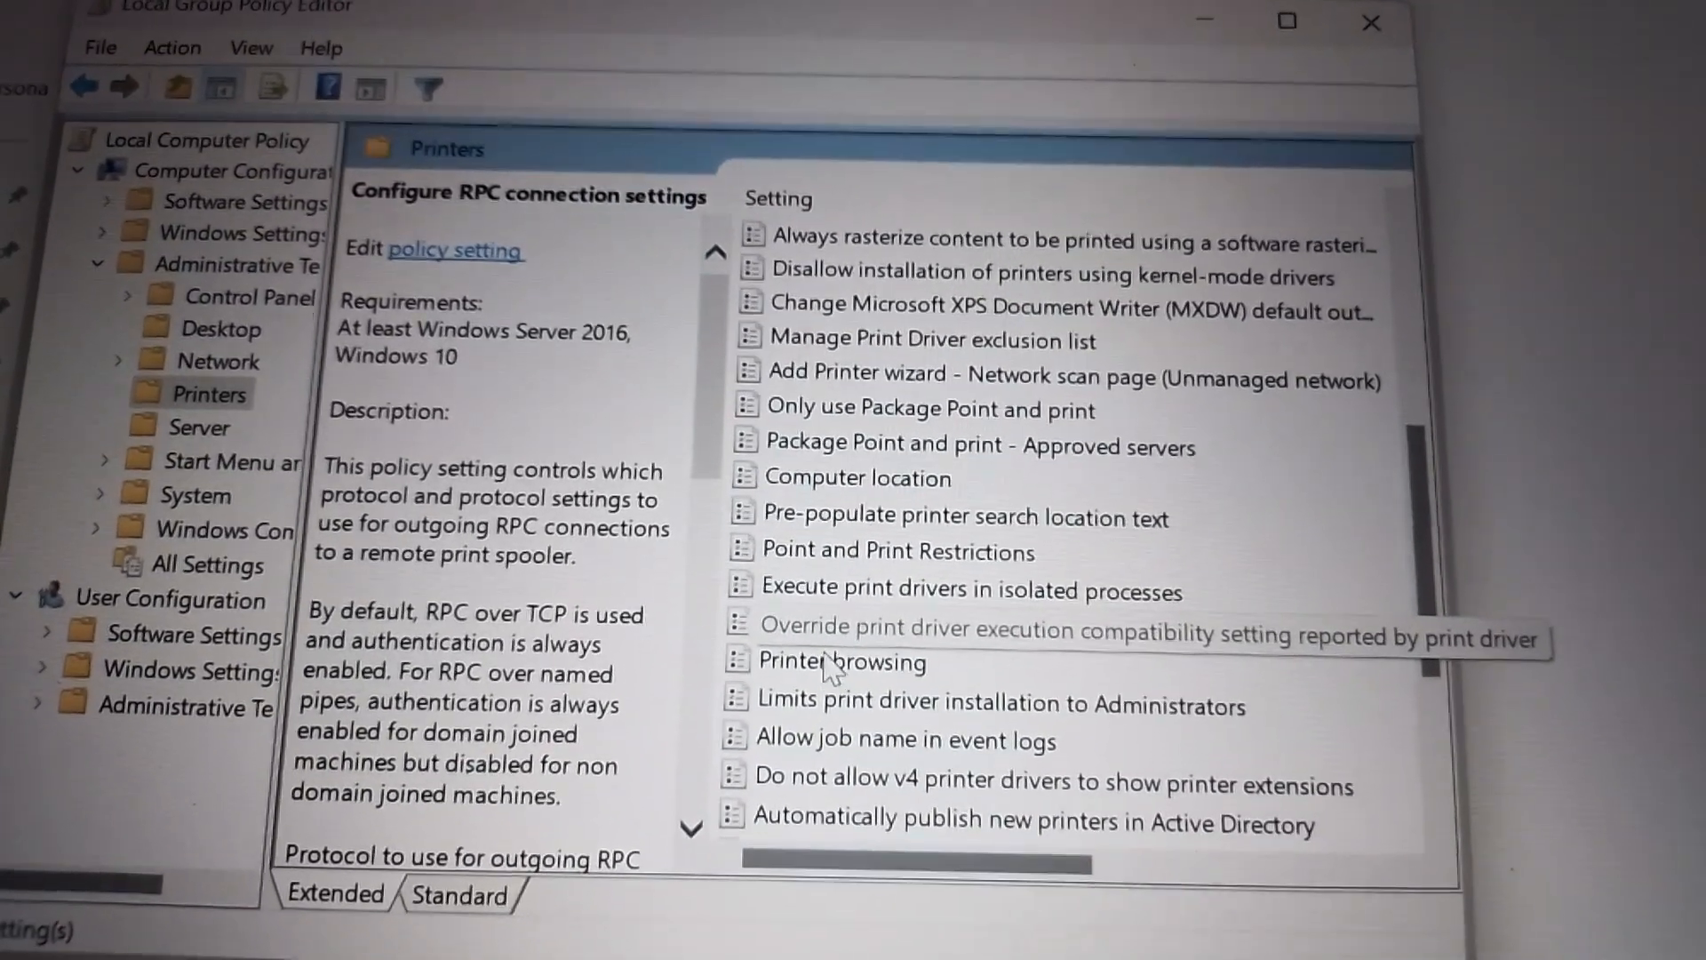
double_click(843, 661)
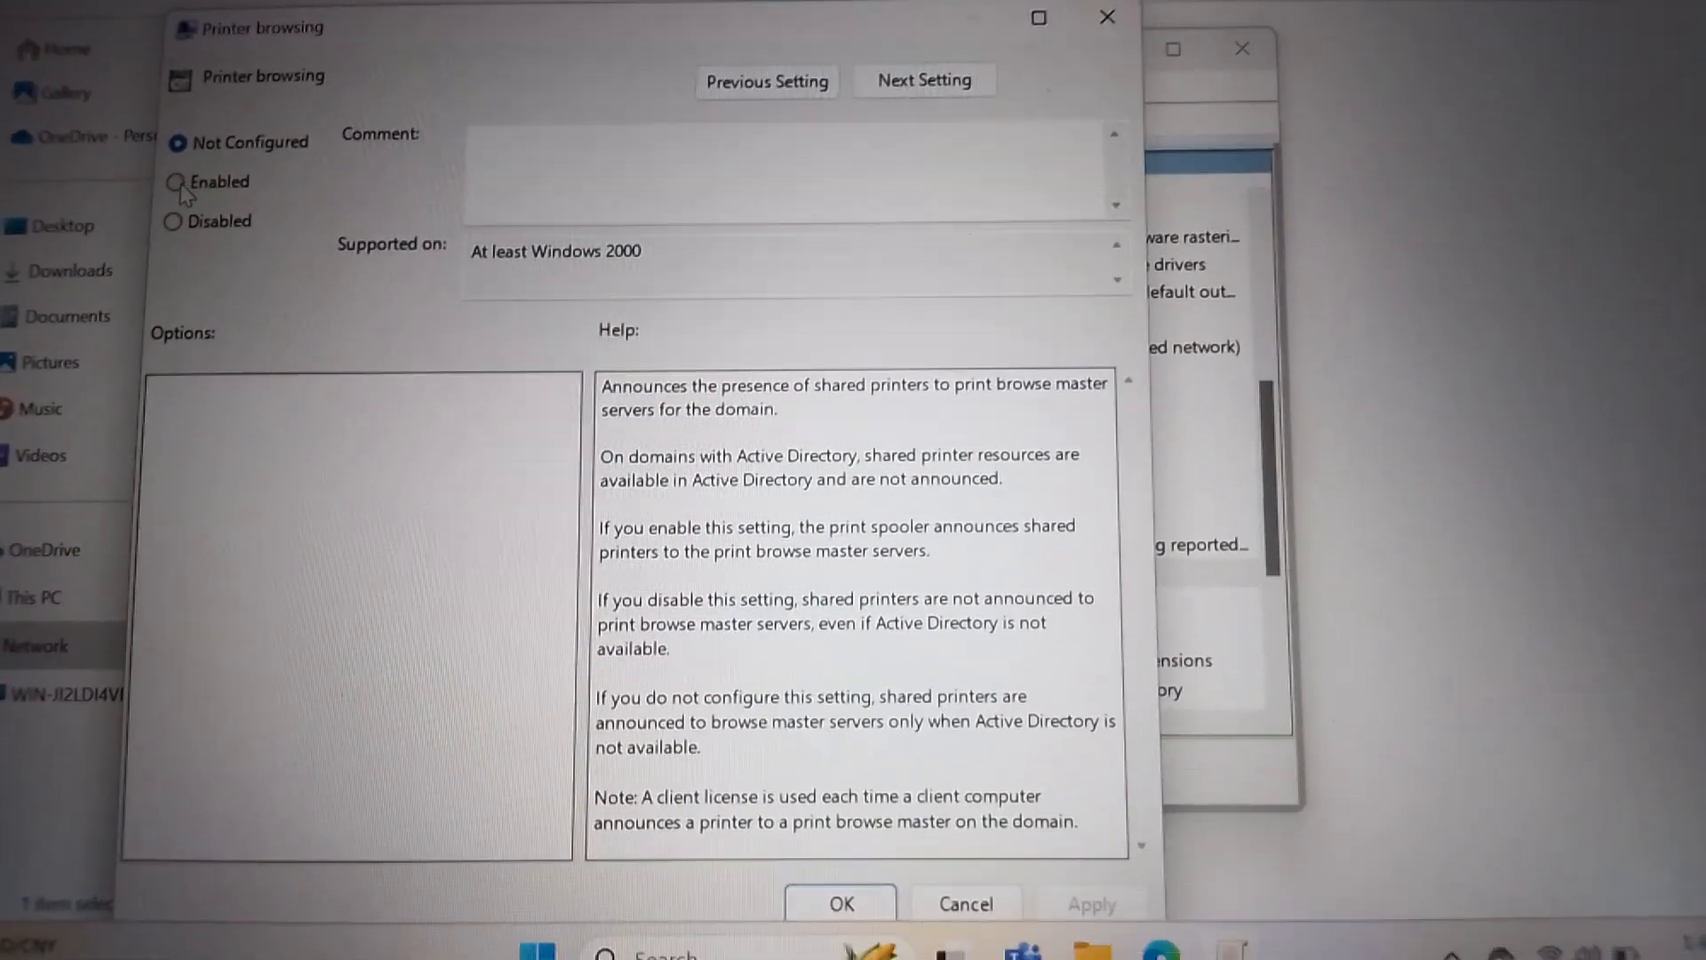
click(178, 181)
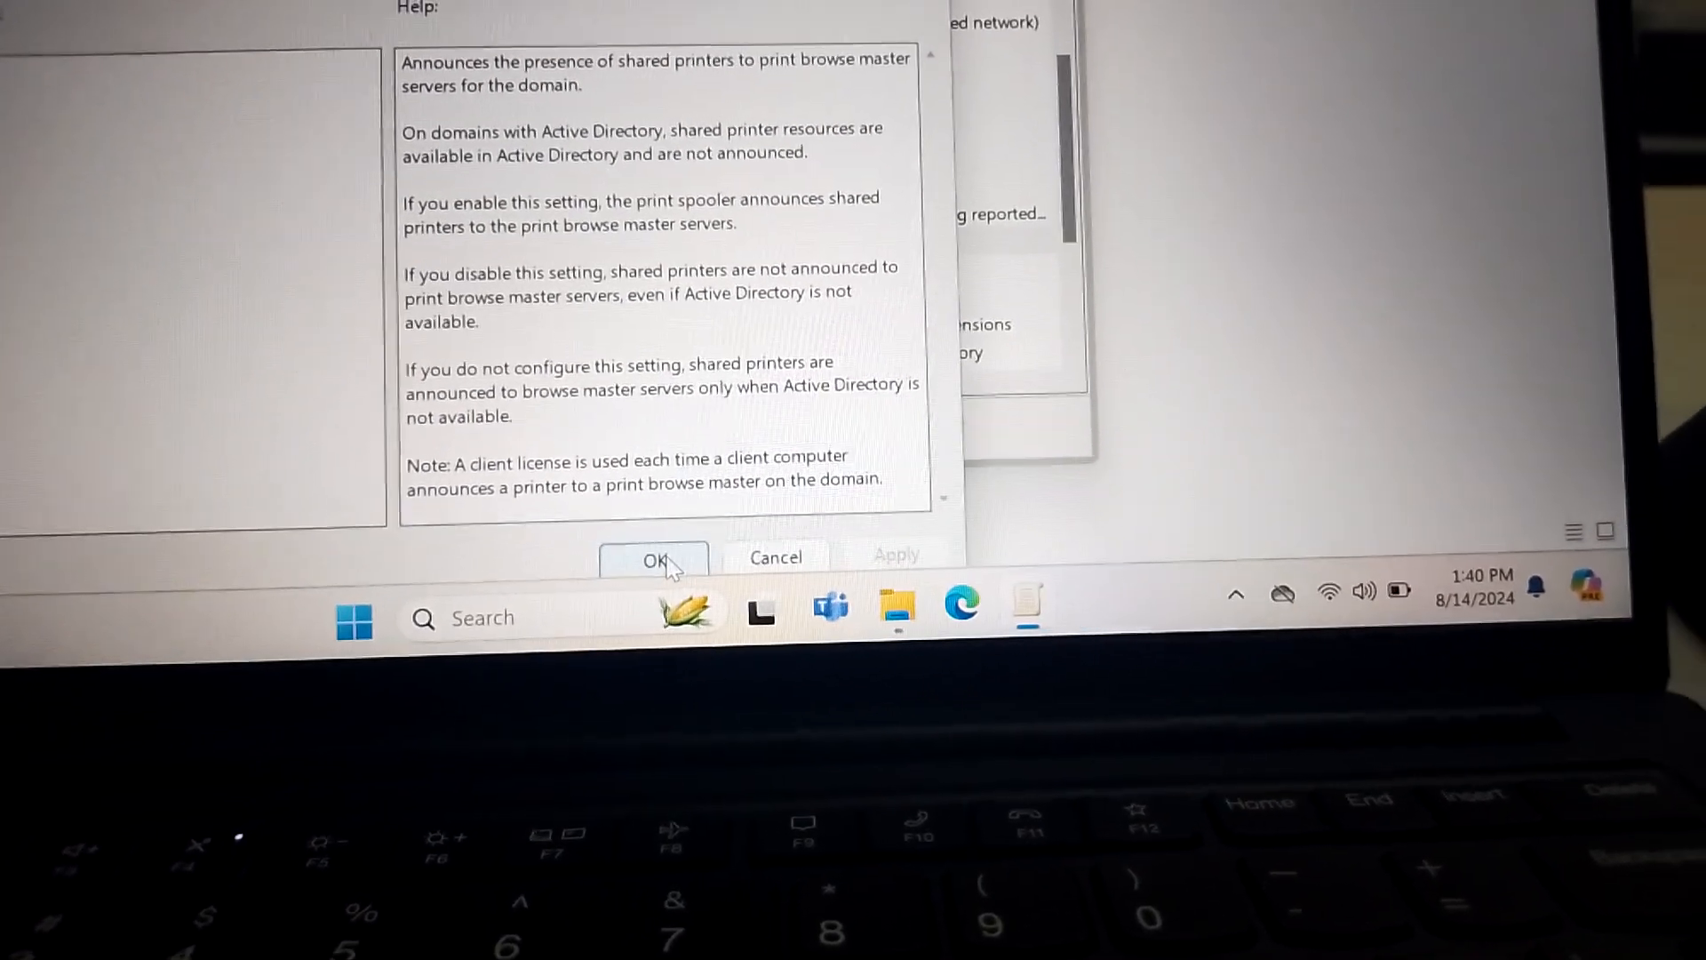
click(654, 558)
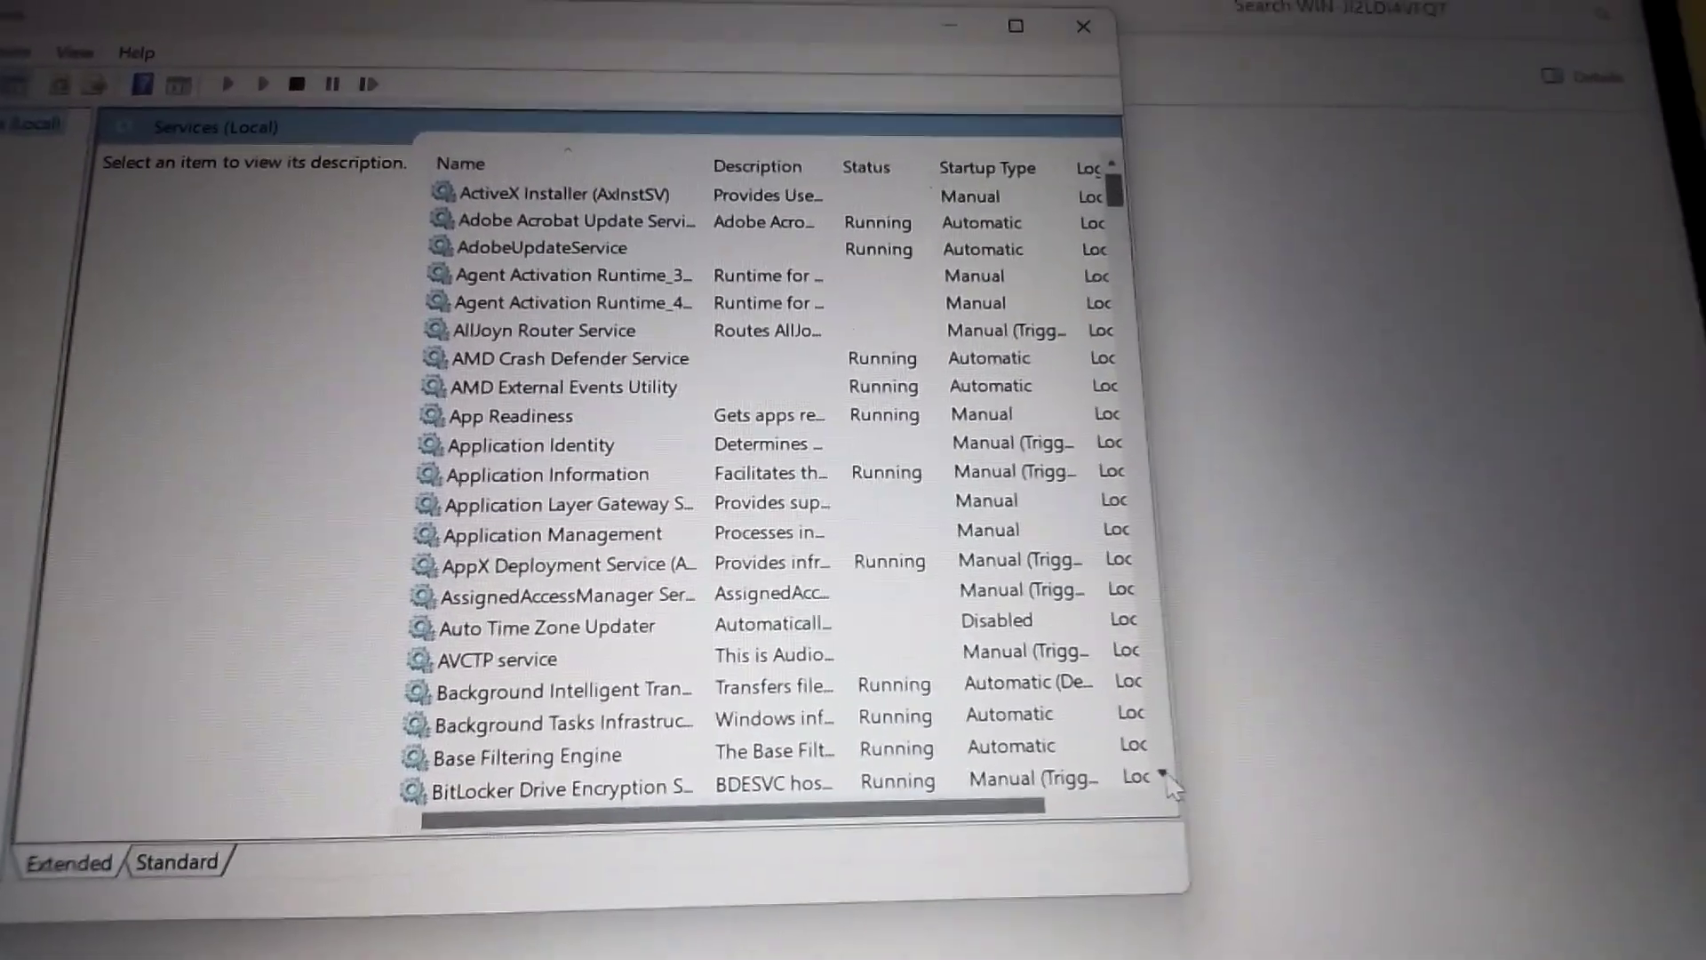
Locate Print Spooler in the services list and bring up its actions menu
scroll(down, 3)
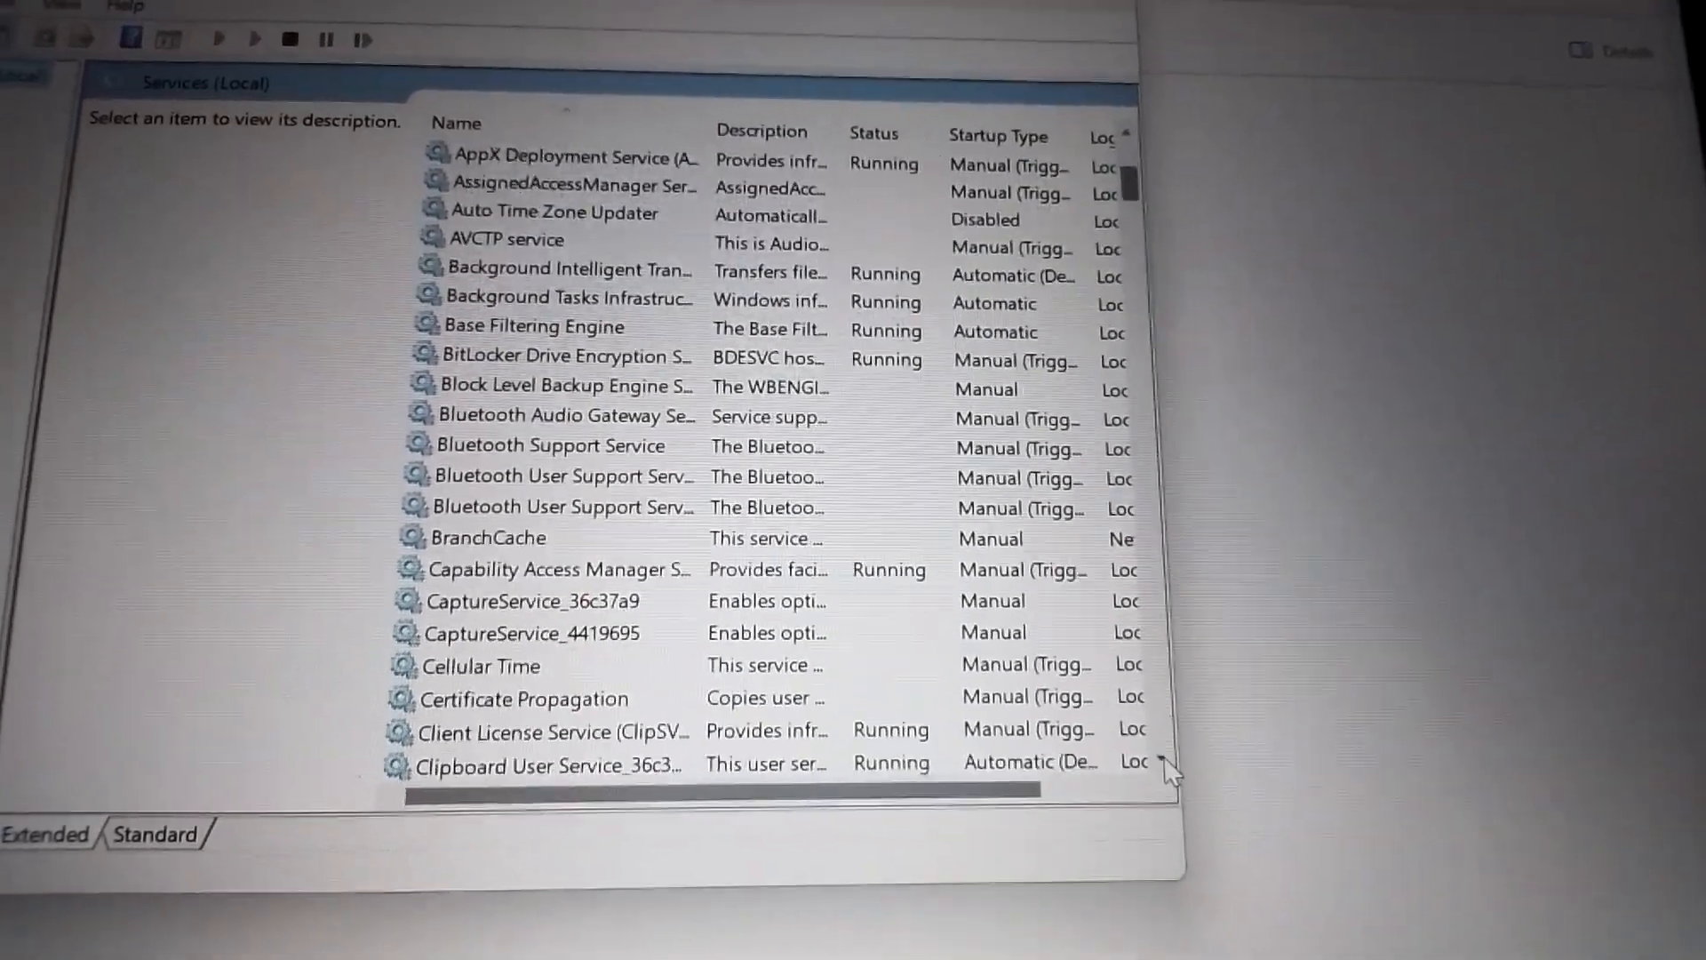
scroll(down, 3)
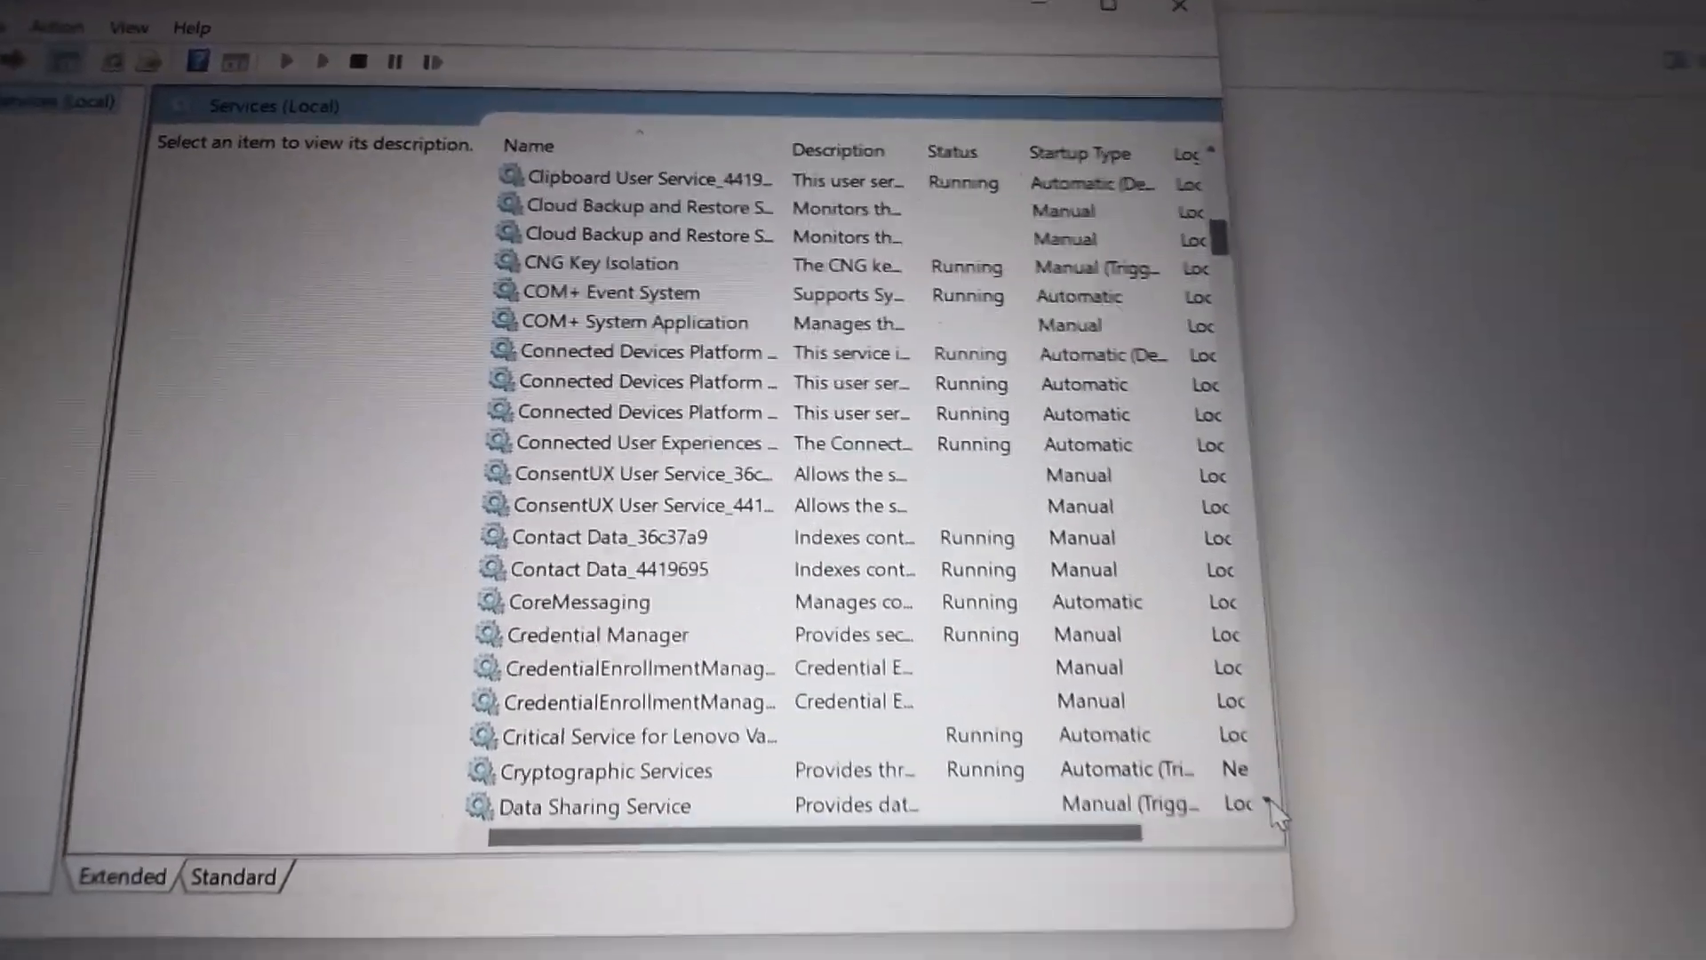
scroll(down, 3)
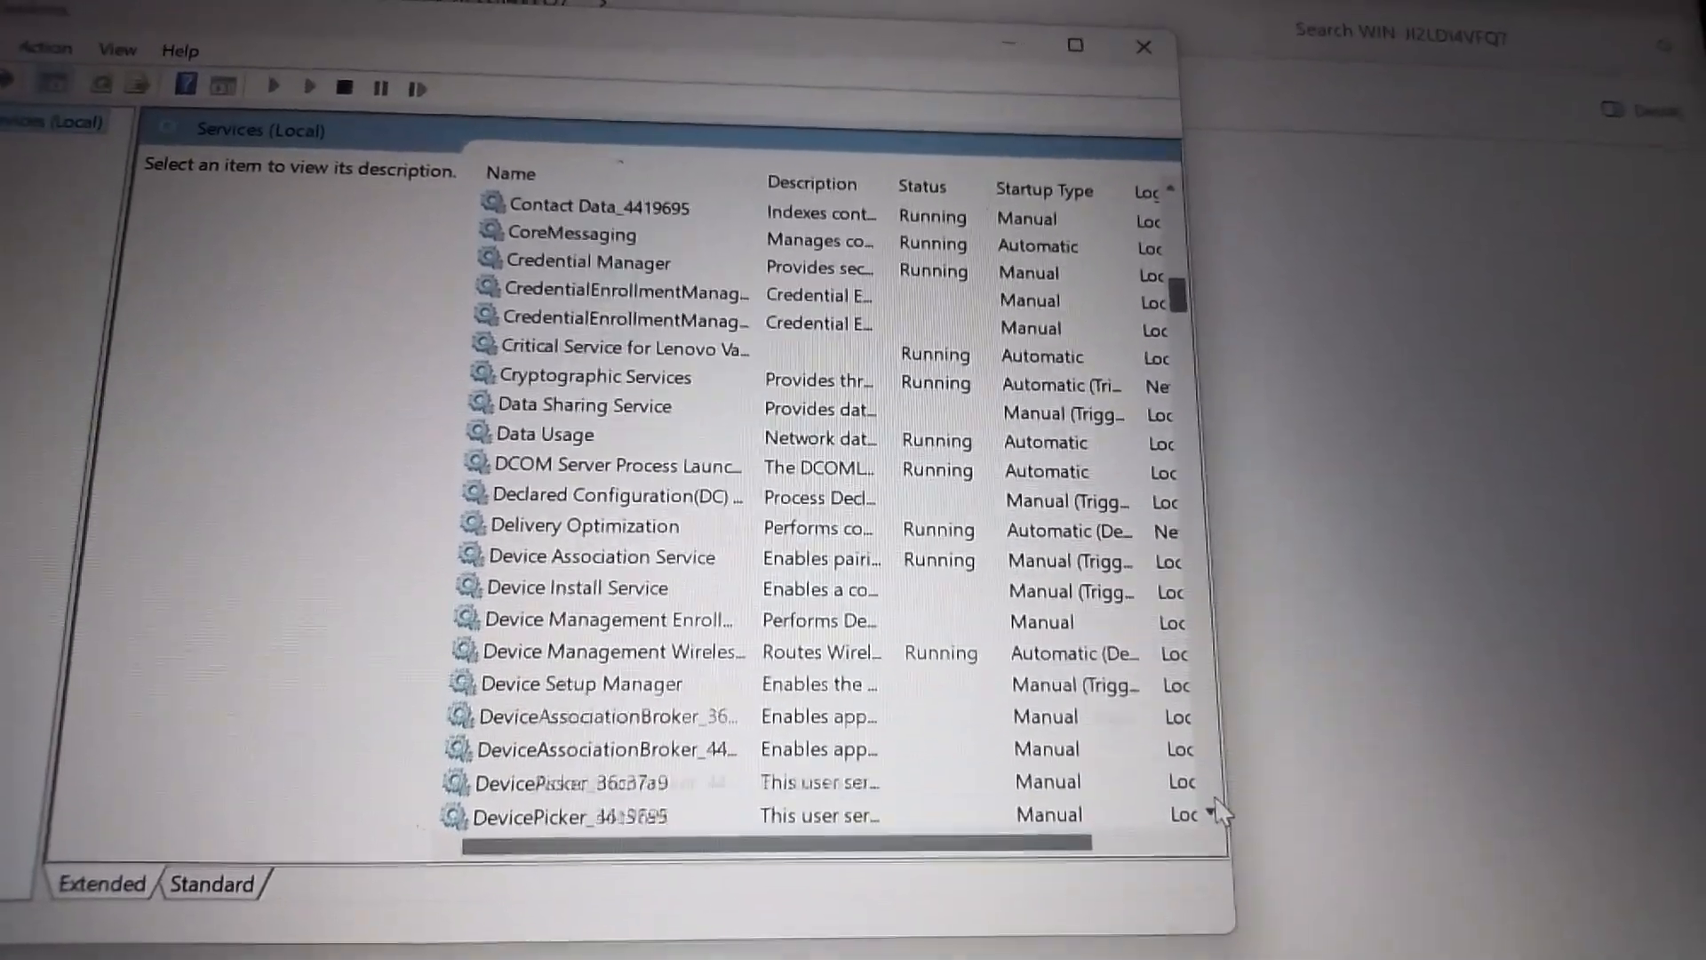
scroll(down, 3)
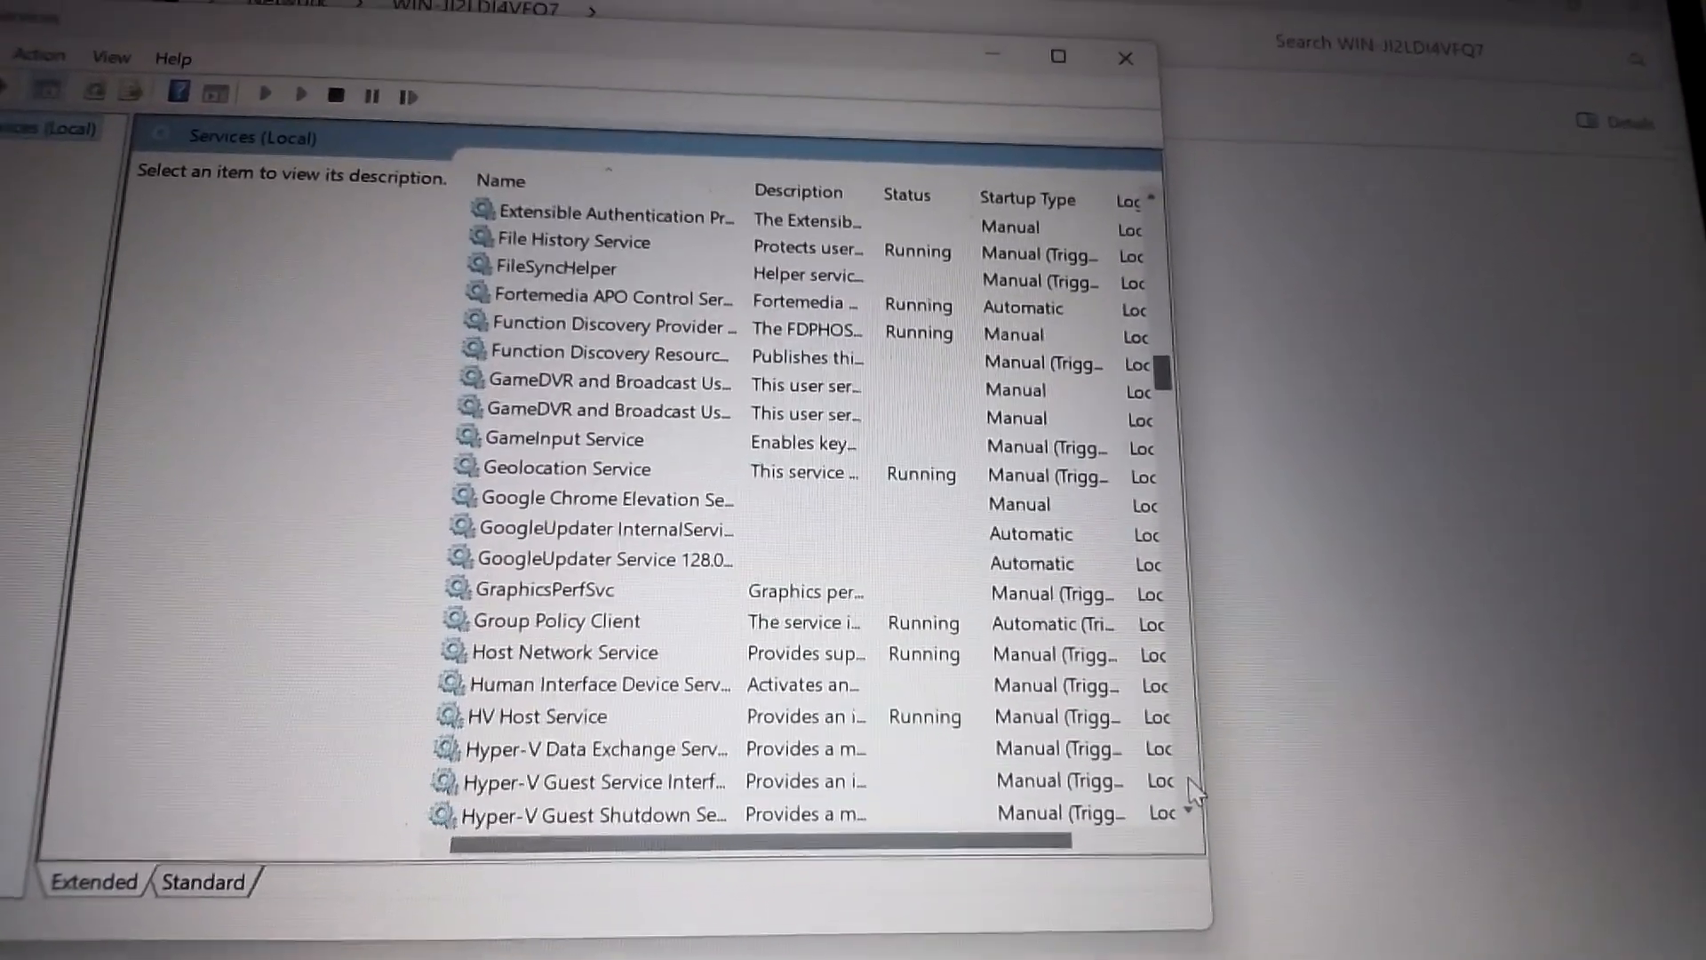
scroll(down, 3)
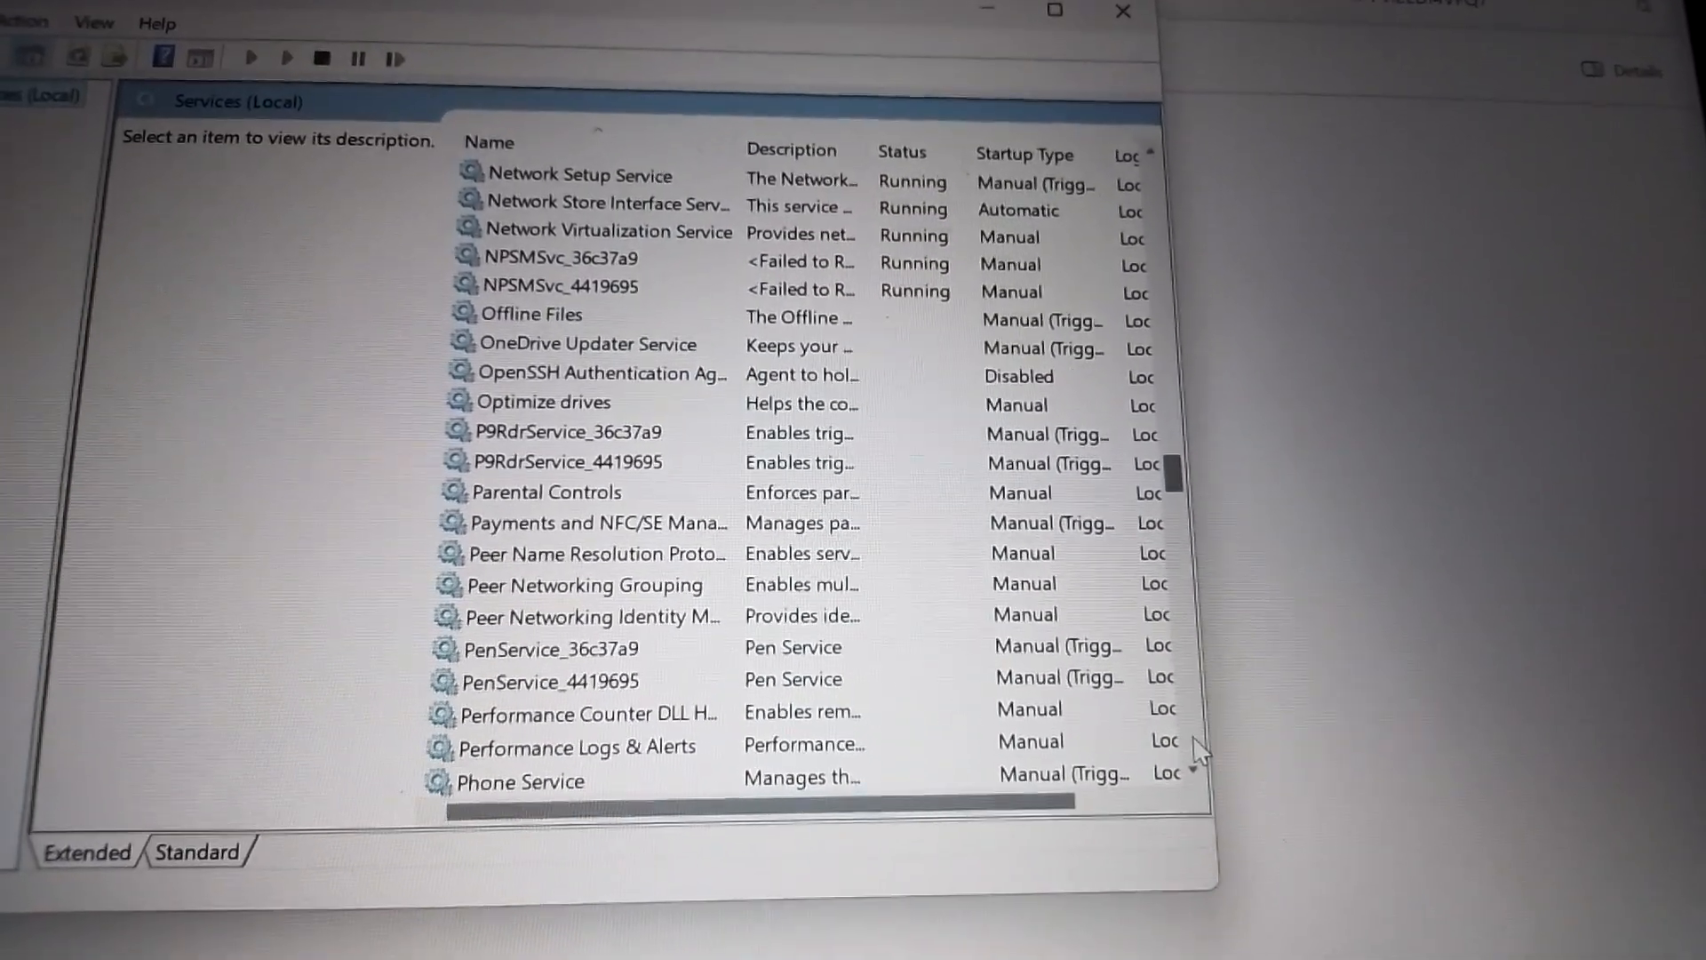
scroll(down, 3)
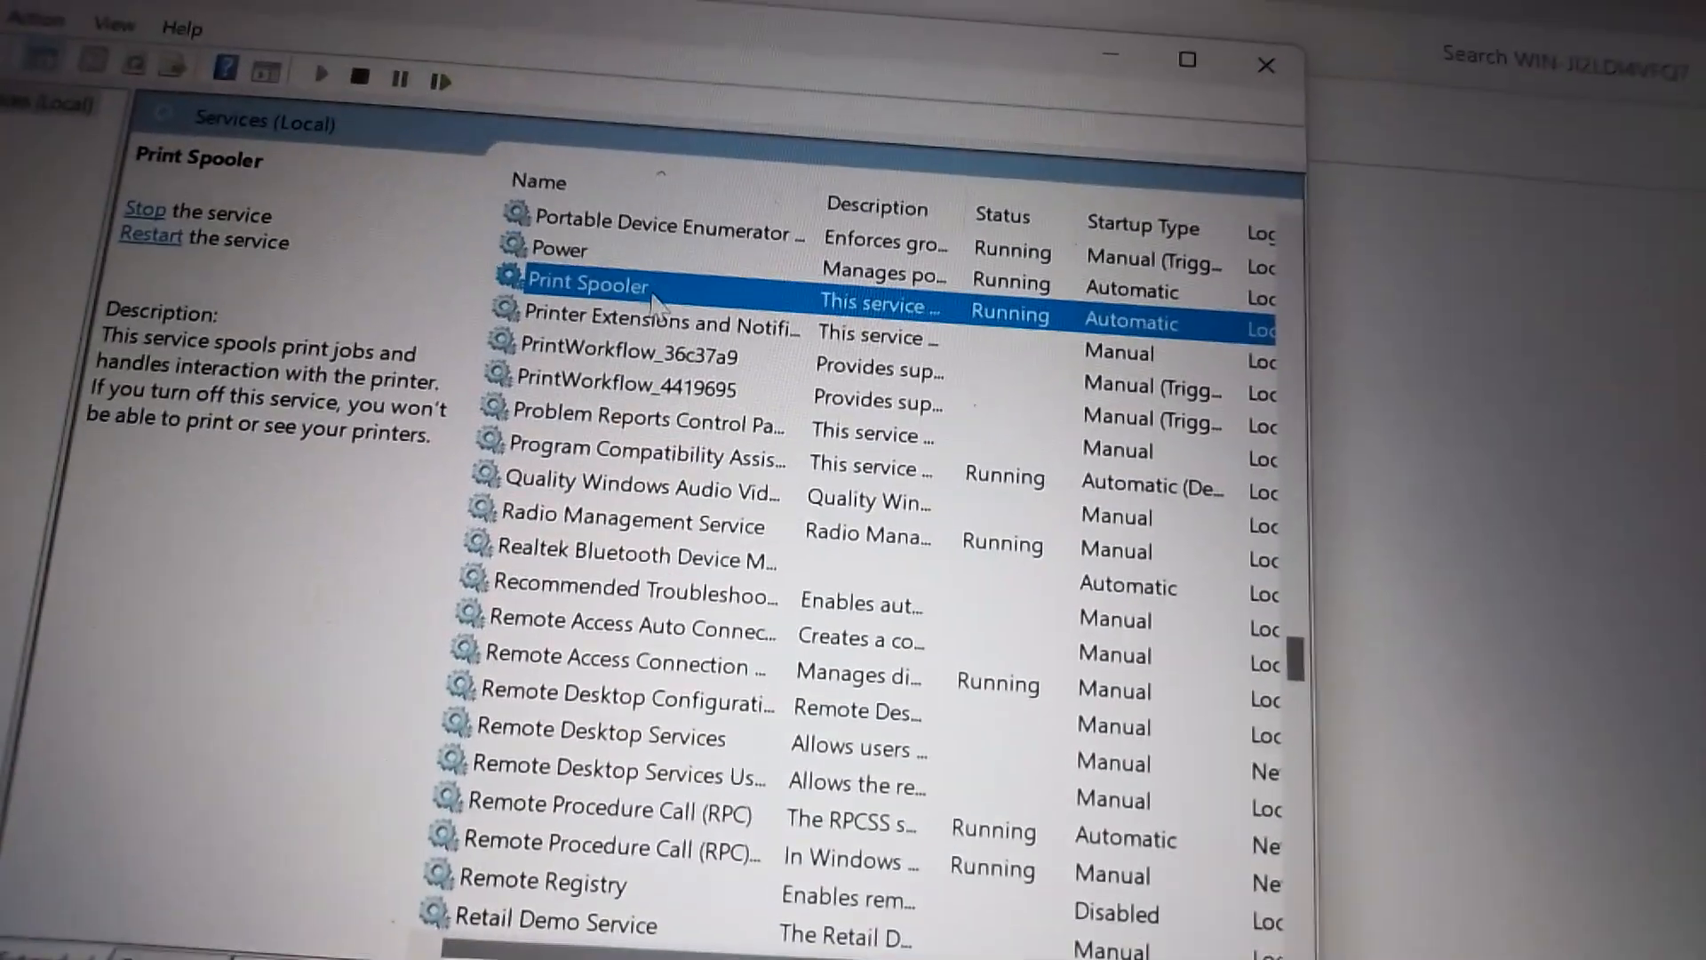
right_click(587, 285)
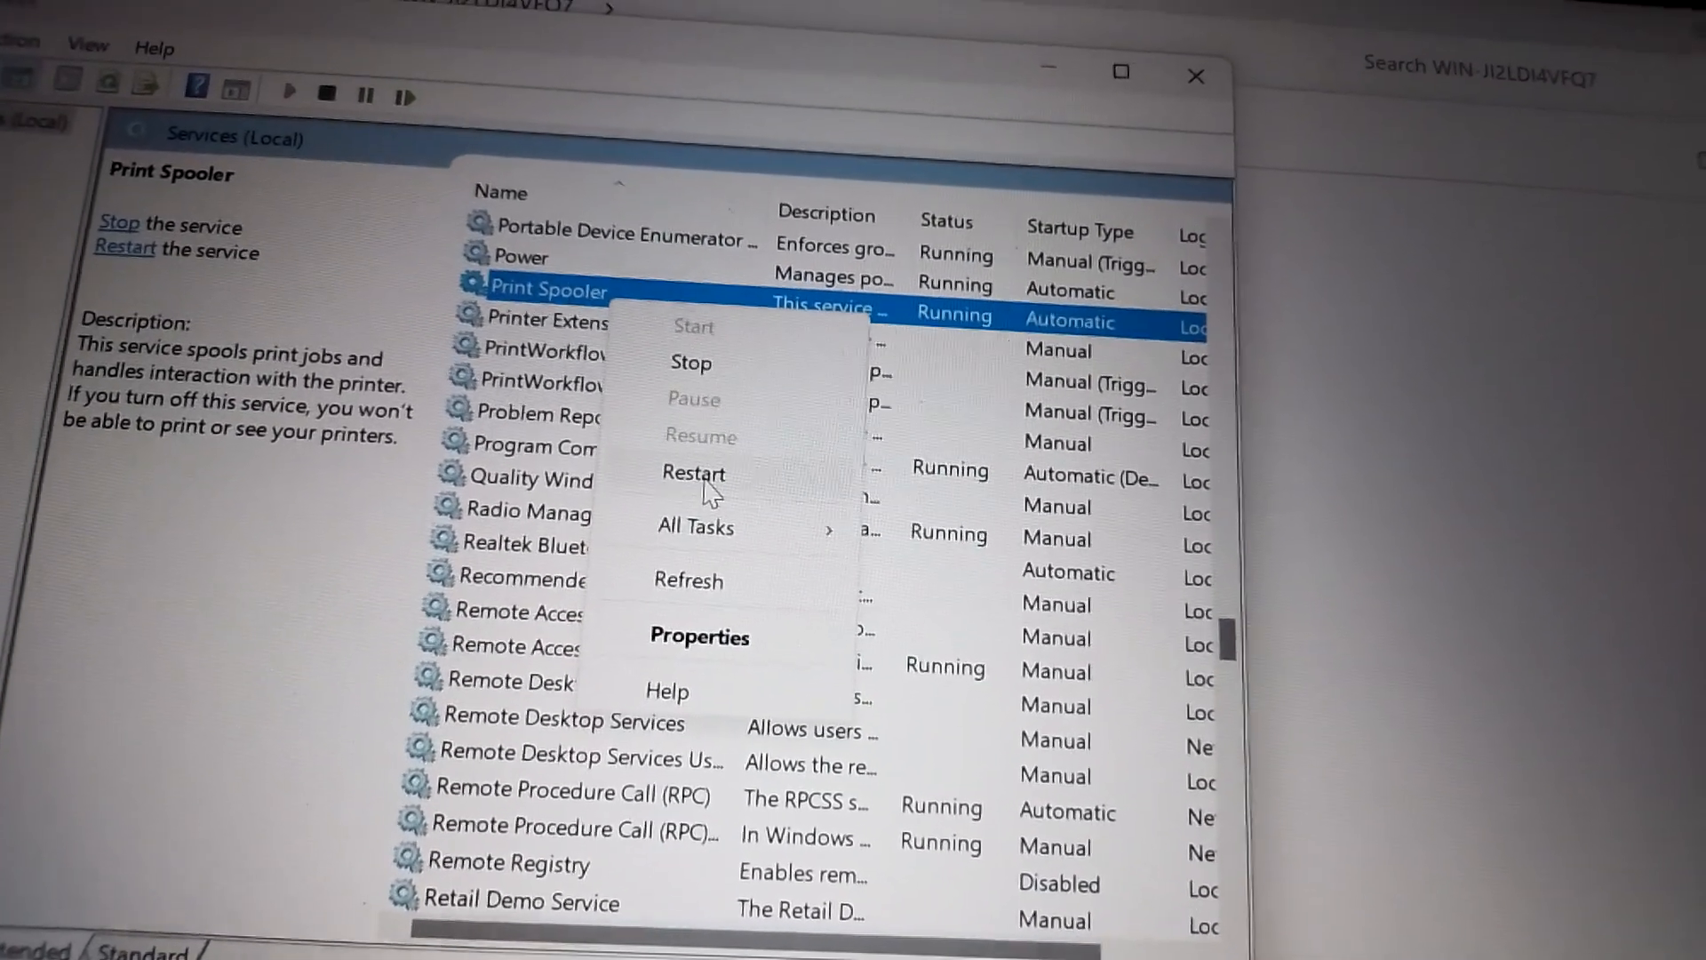
Restart the Print Spooler service until running, then close Services
click(694, 473)
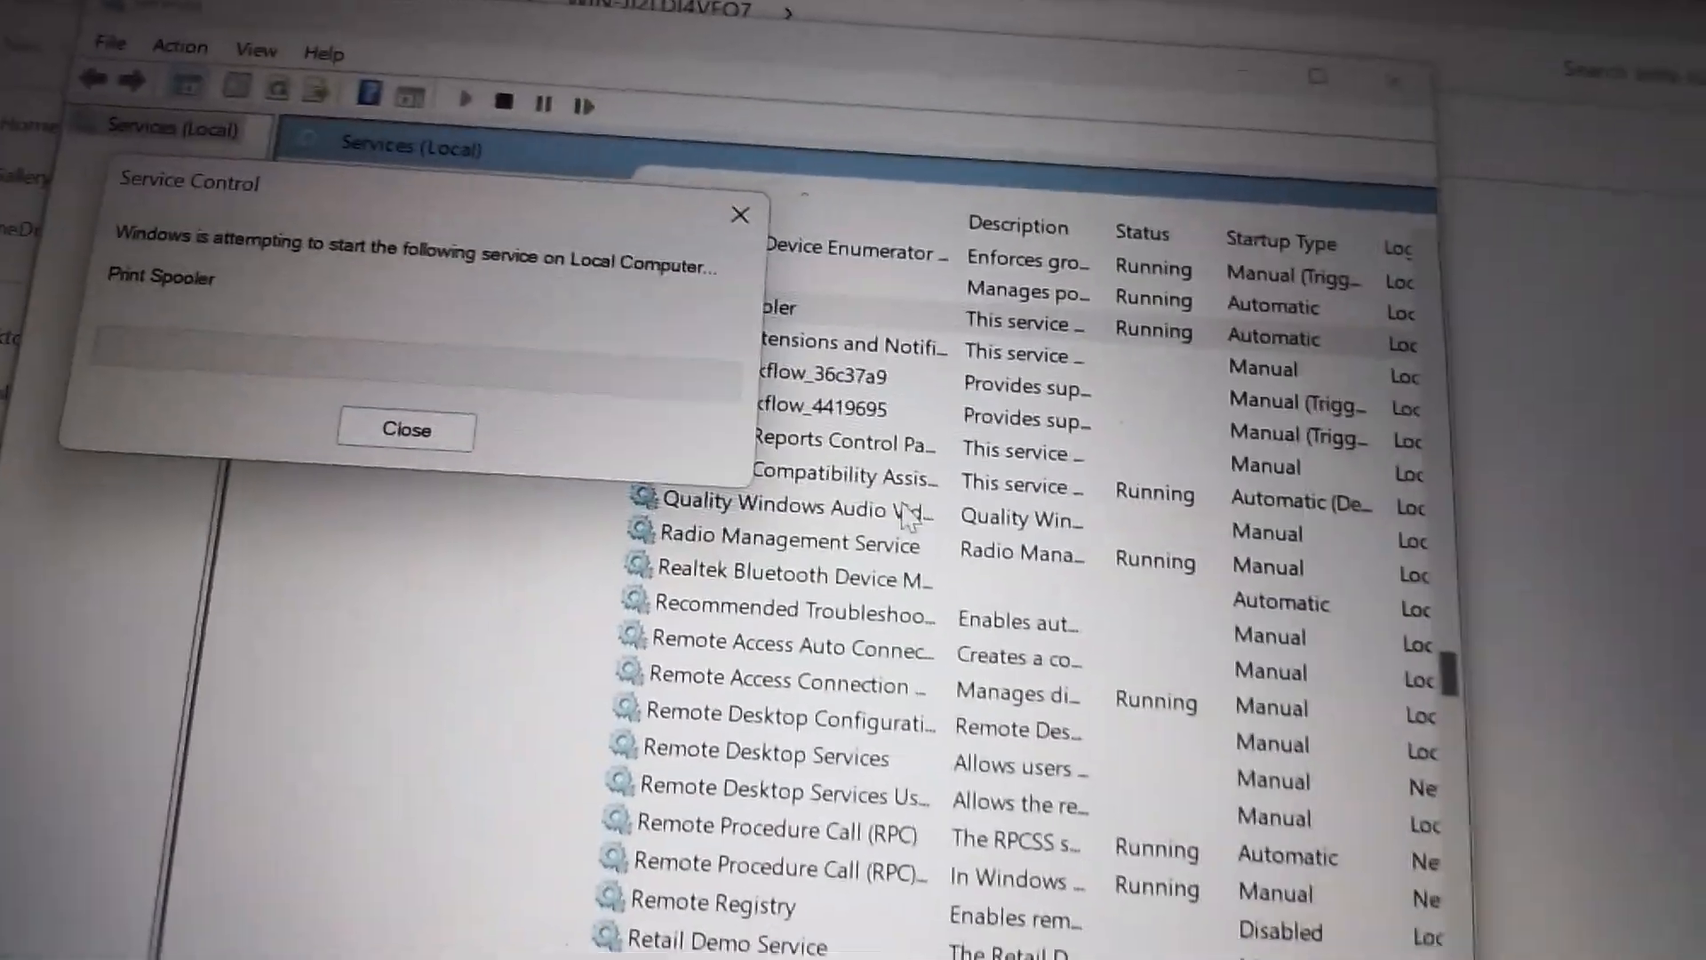
click(405, 430)
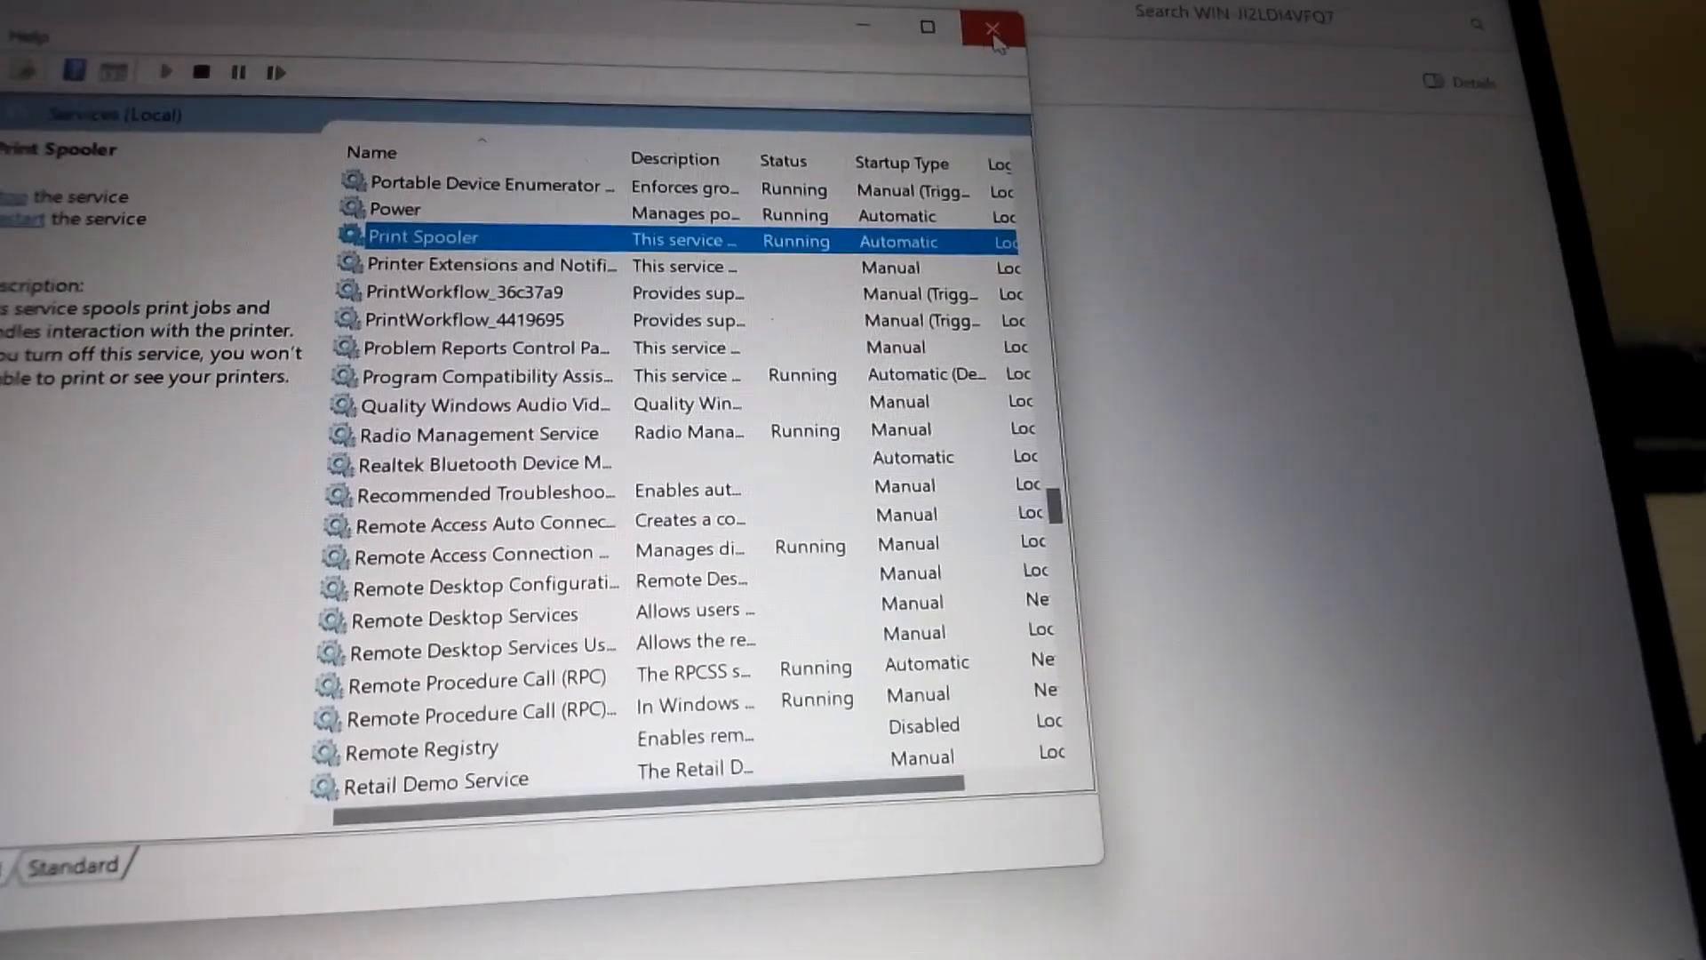
click(986, 25)
text(WORD)
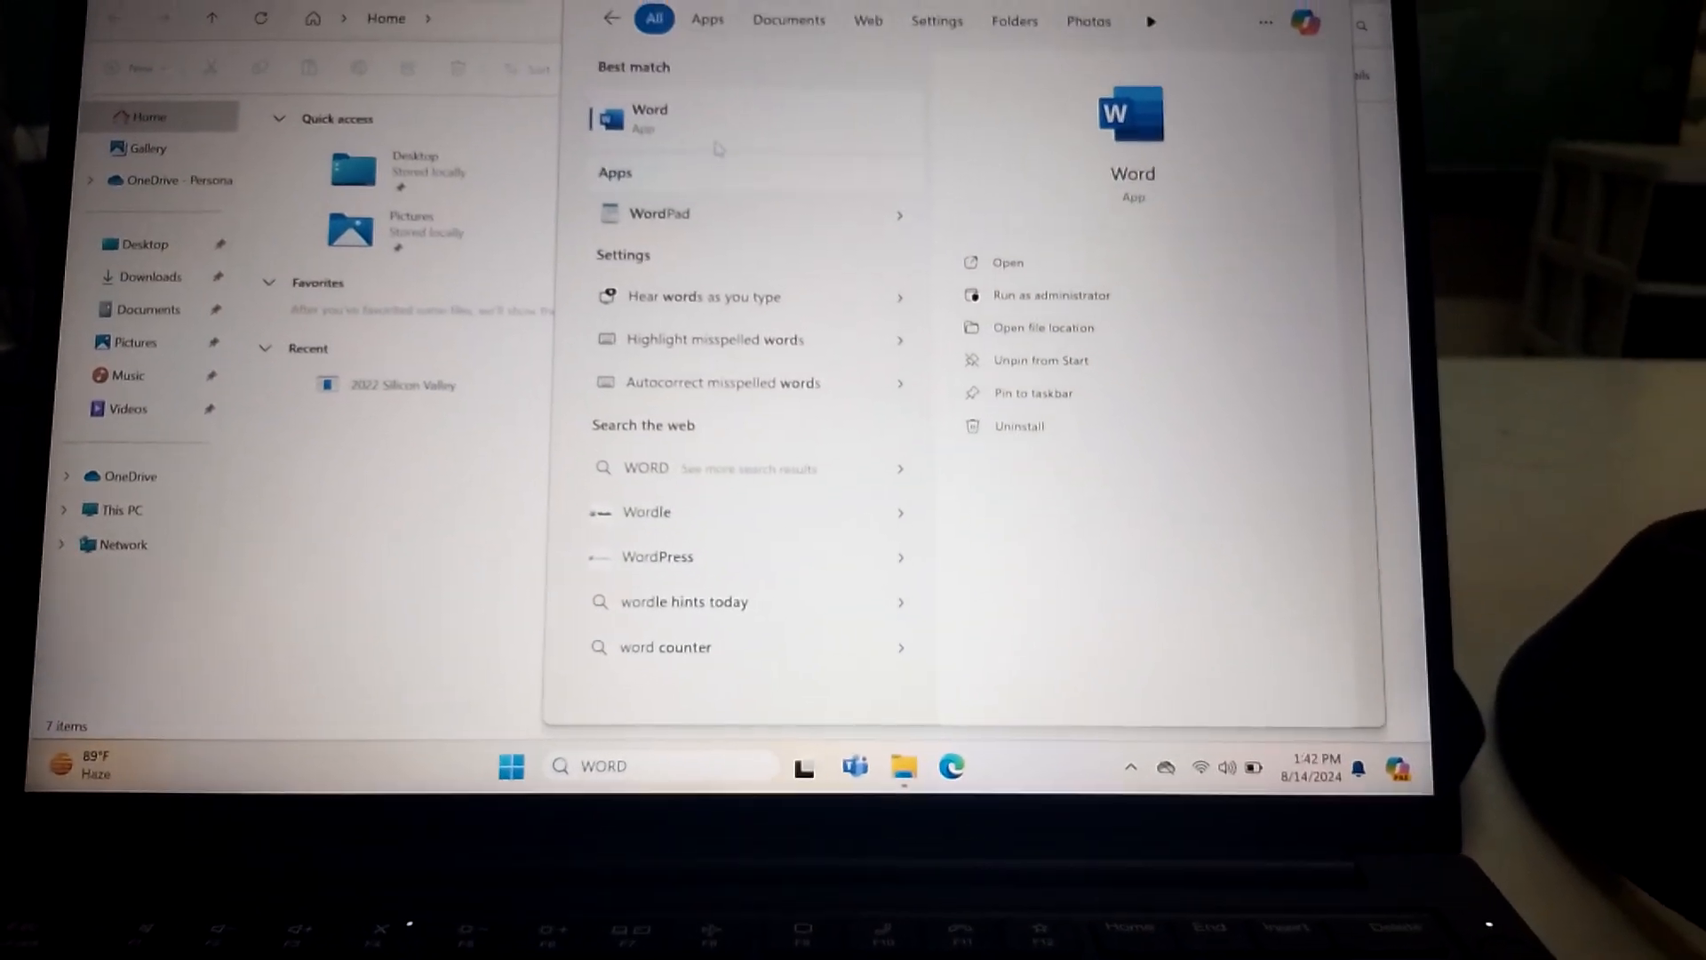
Start a blank Word document and list the available printers in File > Print
click(647, 117)
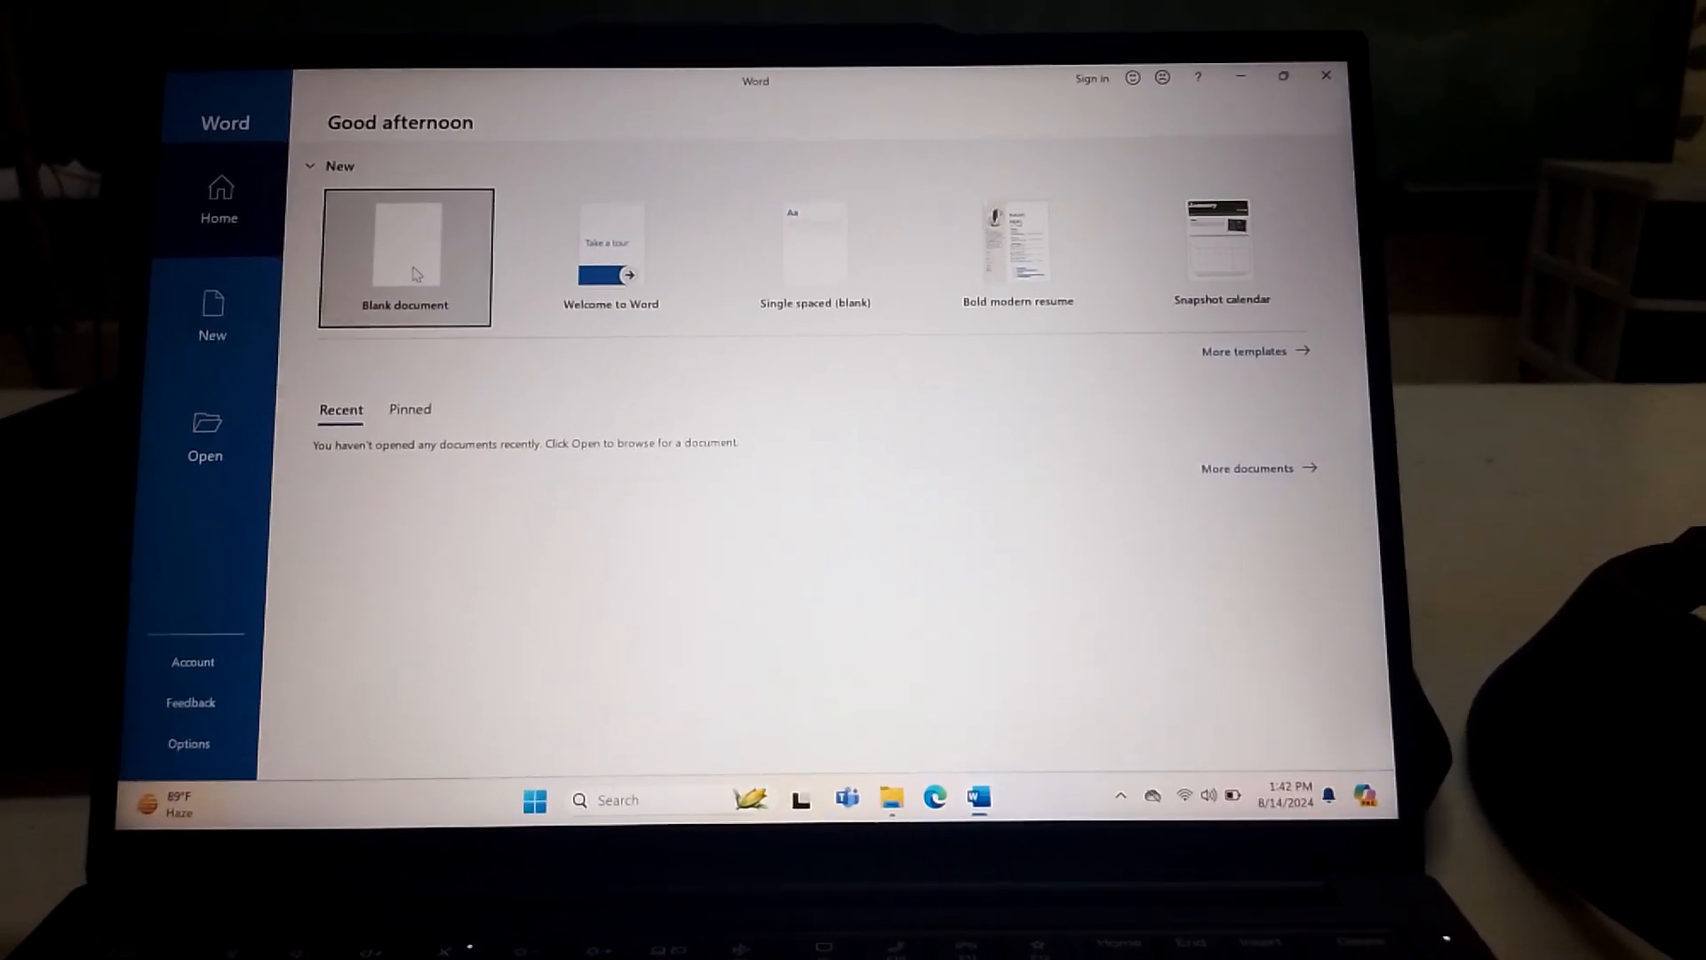
click(405, 258)
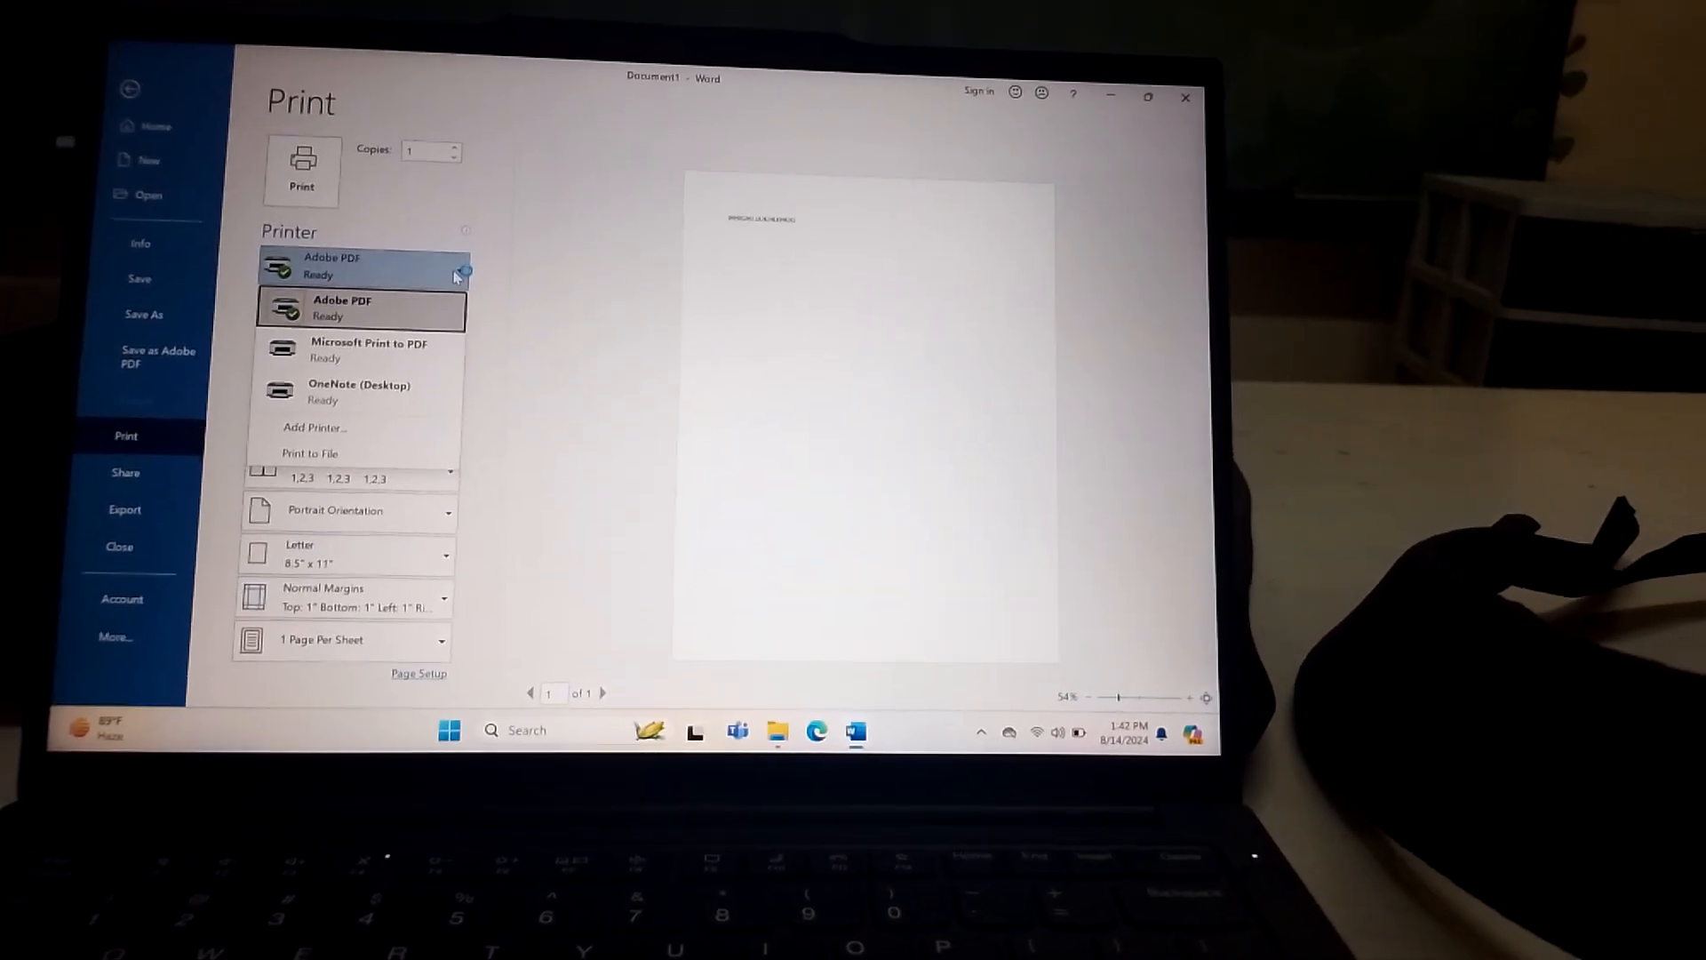
click(359, 309)
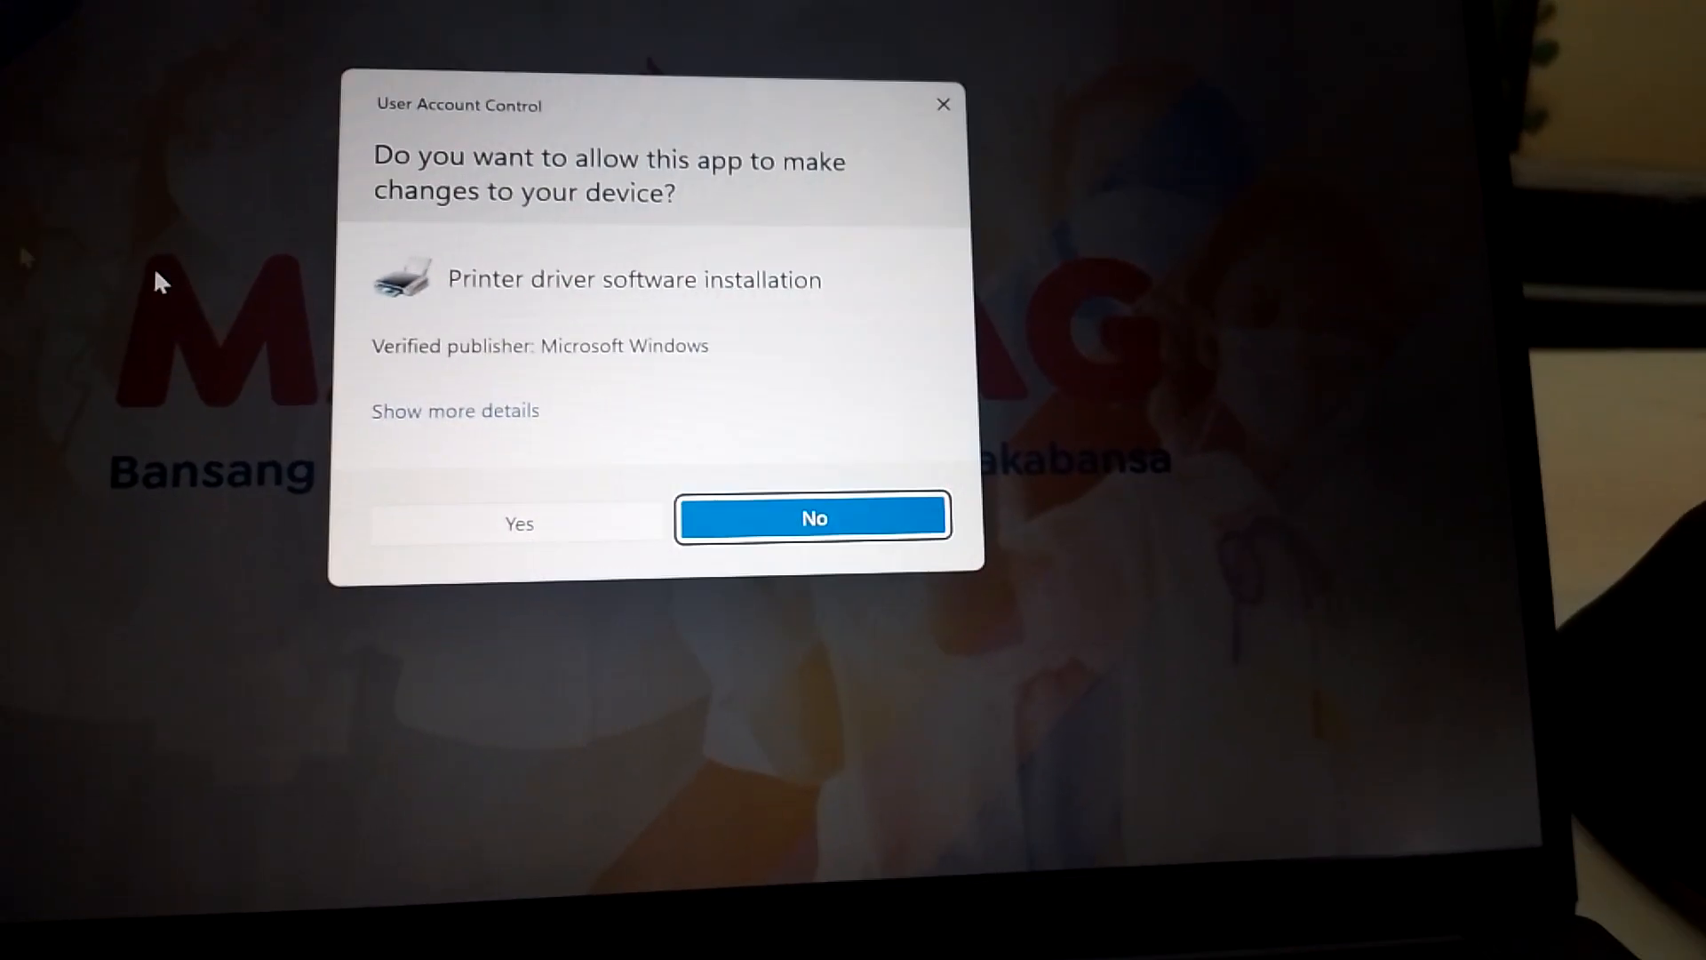
Approve the UAC prompt for the printer driver software installation
click(519, 523)
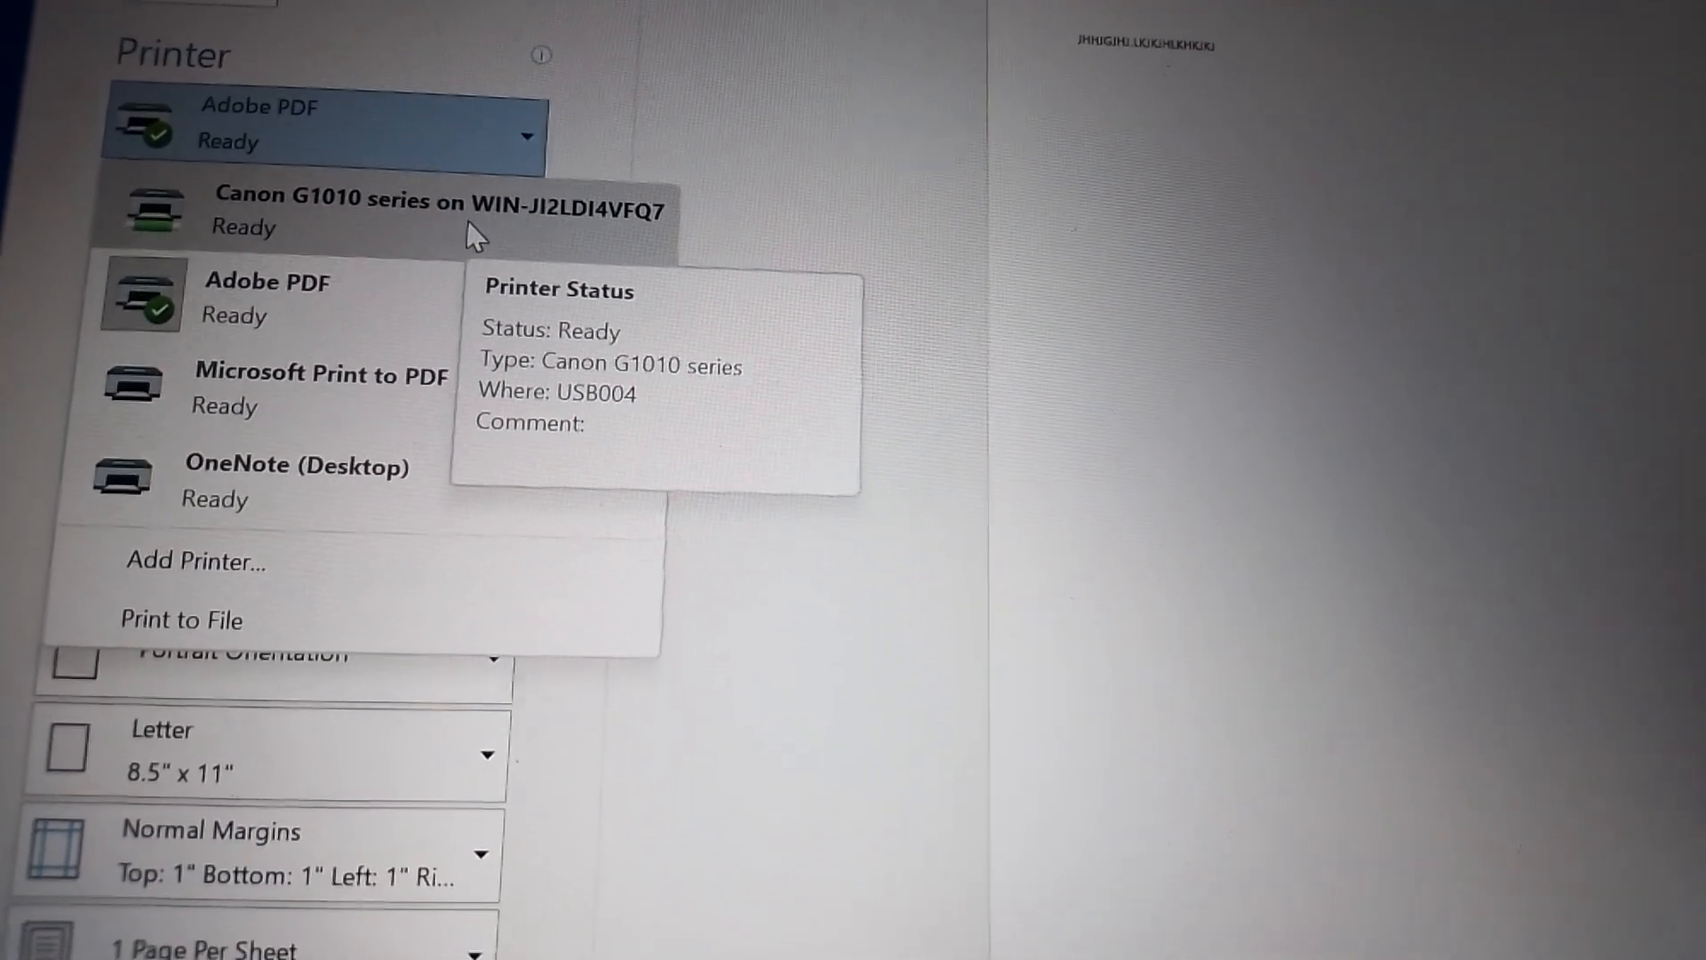
Select 'Canon G1010 series on WIN-JI2LDI4VFQ7' as the Word printer
click(380, 210)
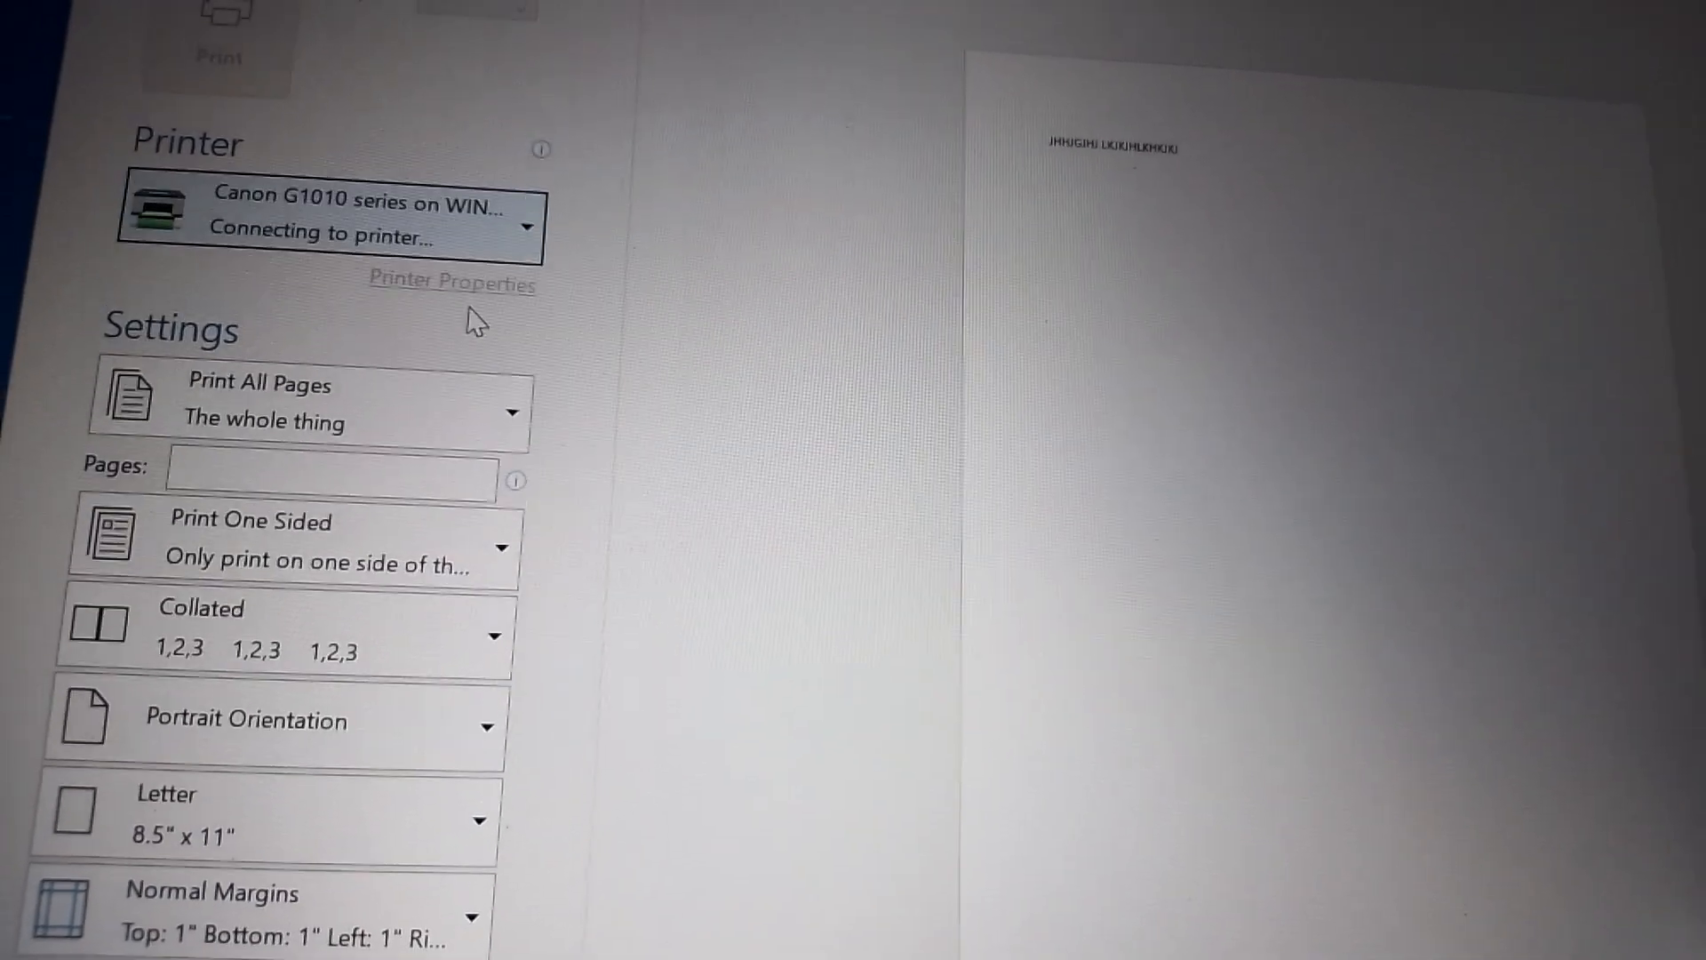